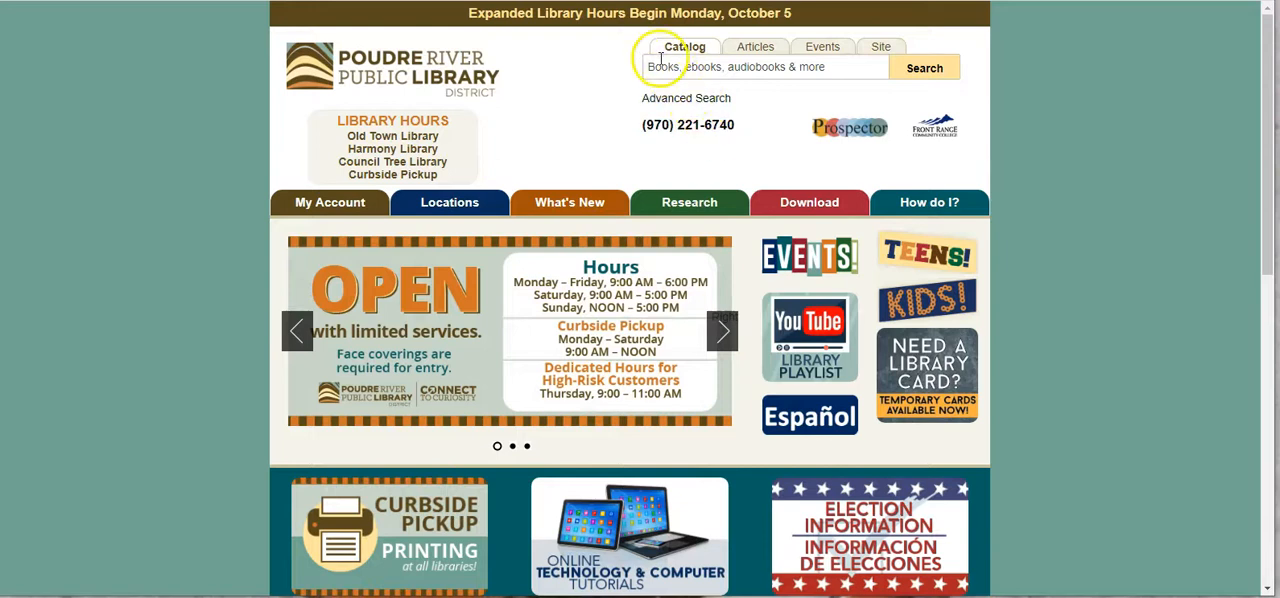
Enter 'robots' in the catalog search box
{"action": "left_click", "coordinate": [765, 67]}
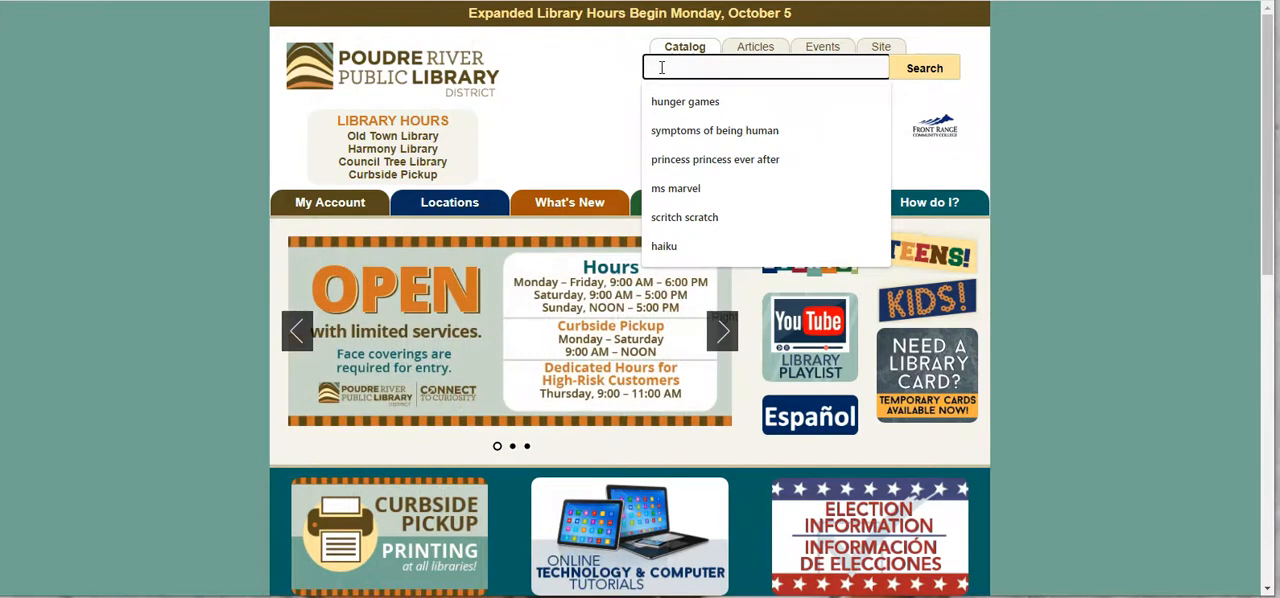
{"action": "type", "text": "robots"}
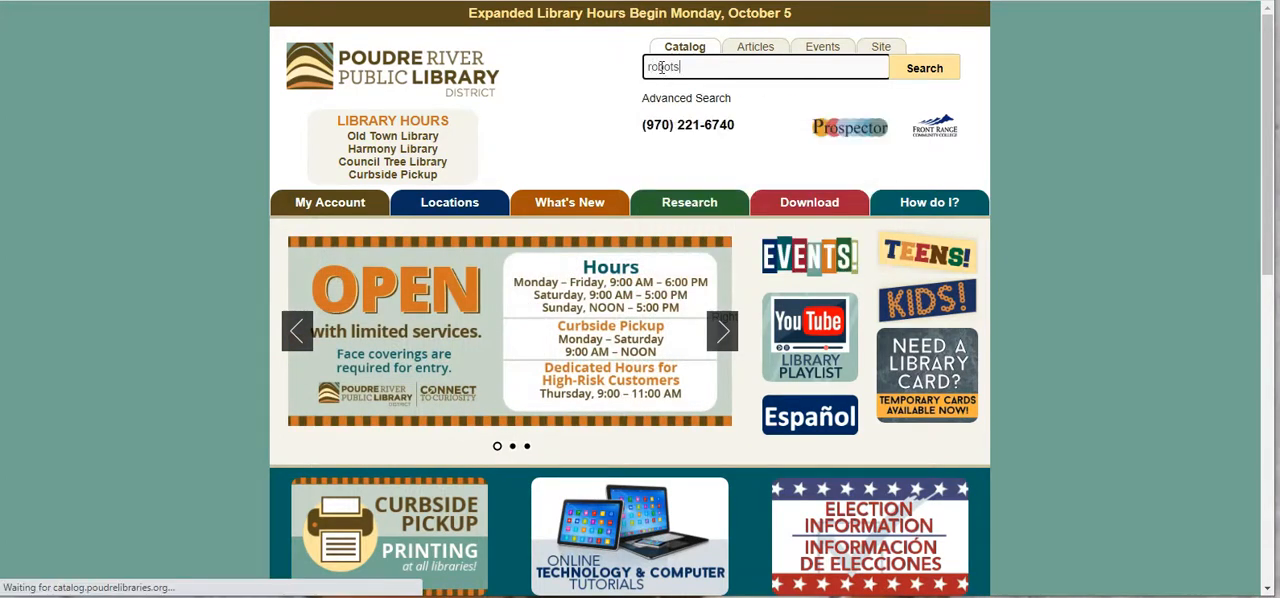
Run the robots search, showing 1232 results sorted by relevance
{"action": "left_click", "coordinate": [924, 67]}
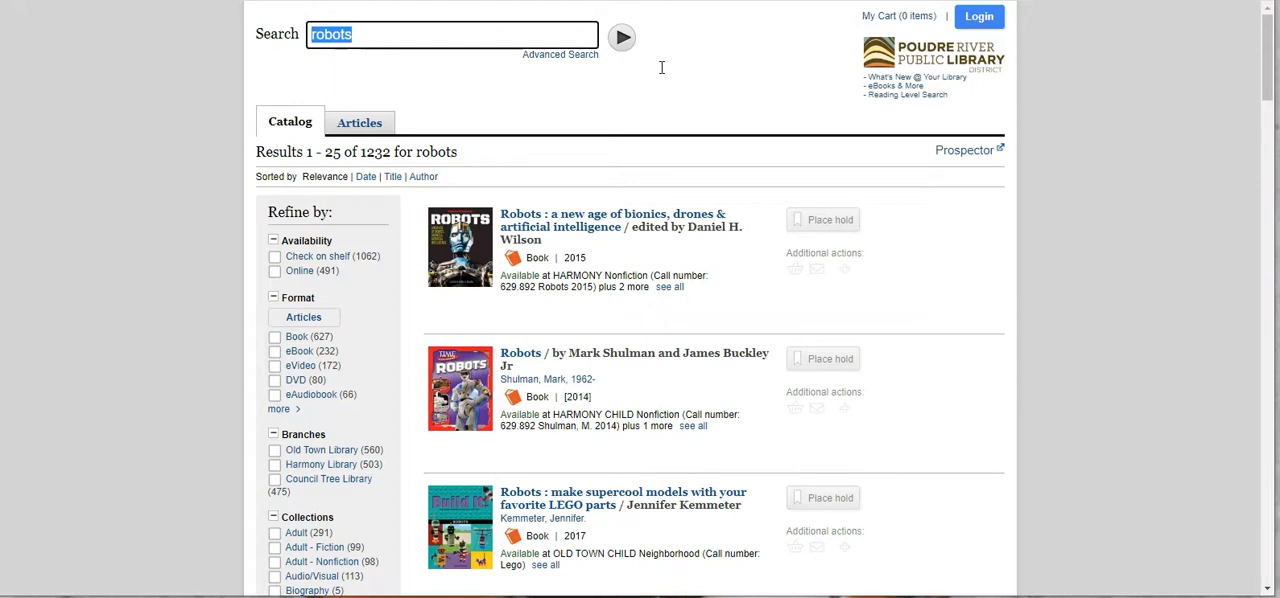
{"action": "mouse_move", "coordinate": [480, 118]}
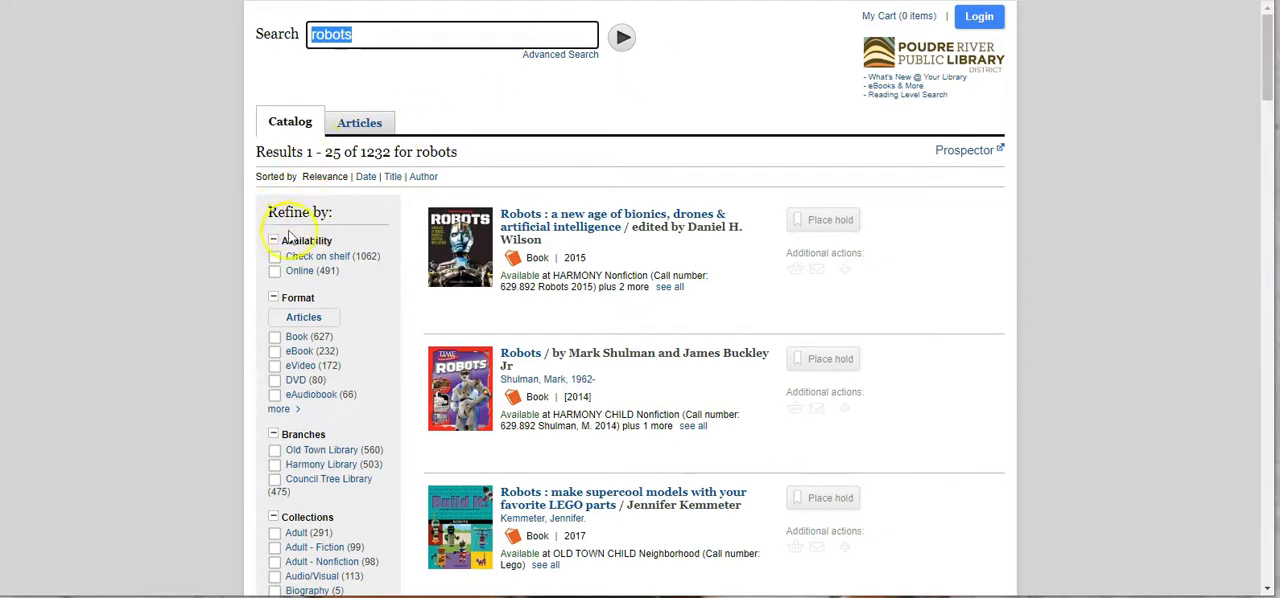
{"action": "mouse_move", "coordinate": [310, 438]}
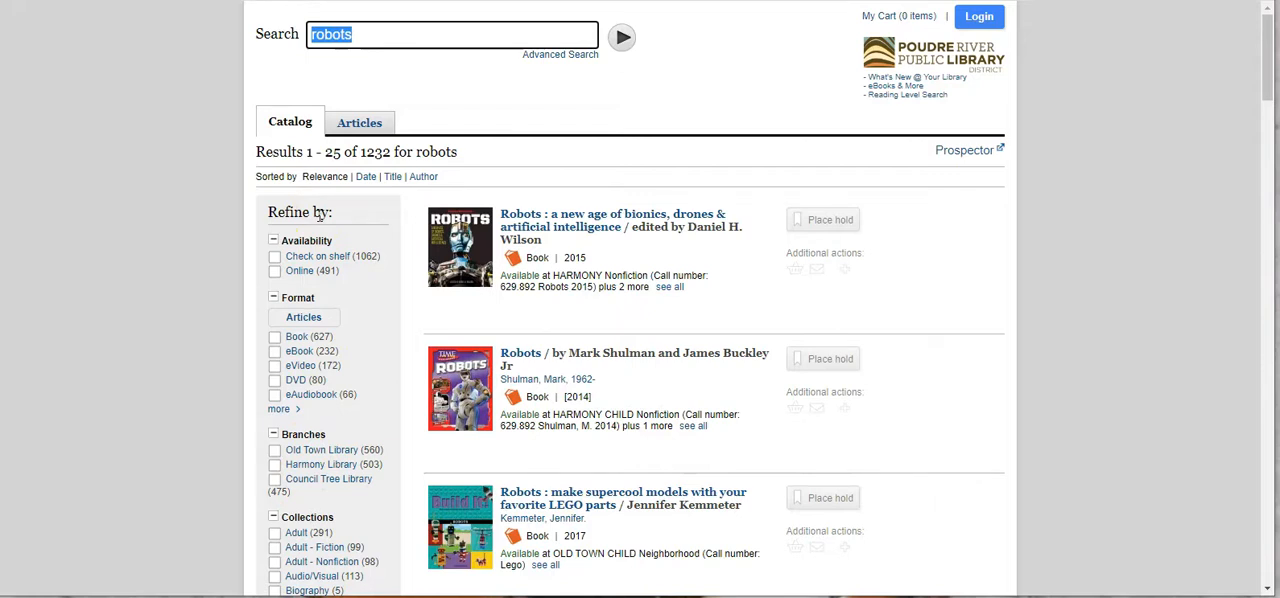
{"action": "mouse_move", "coordinate": [351, 310]}
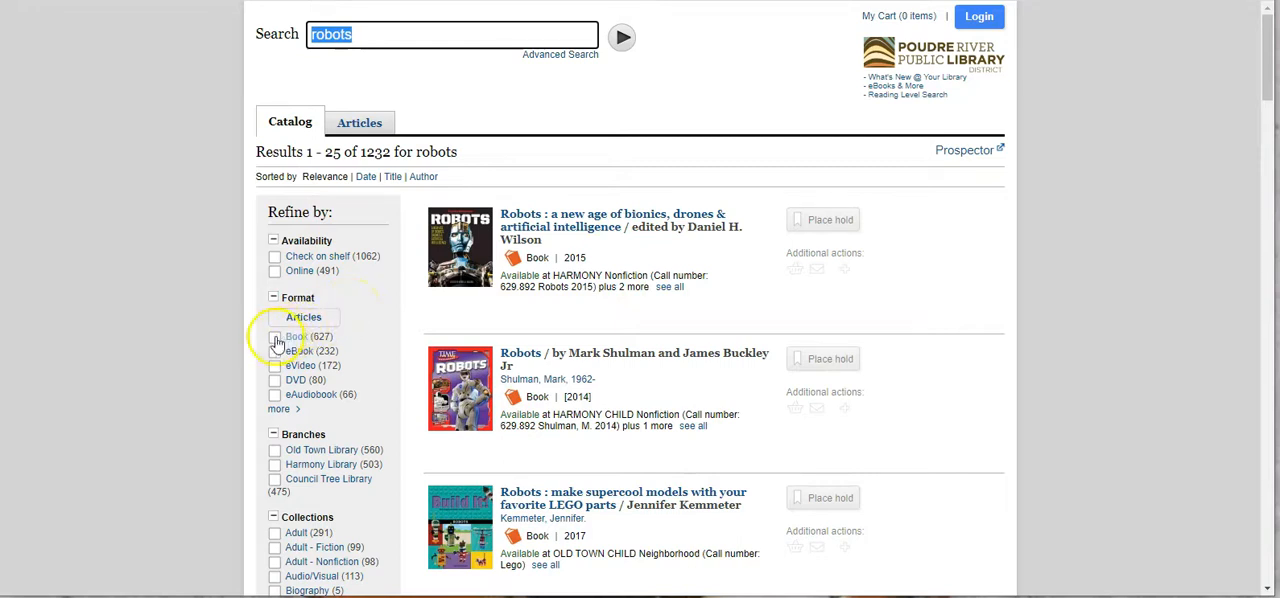
Refine the robots results by the Book format, leaving 627 items
{"action": "left_click", "coordinate": [275, 336]}
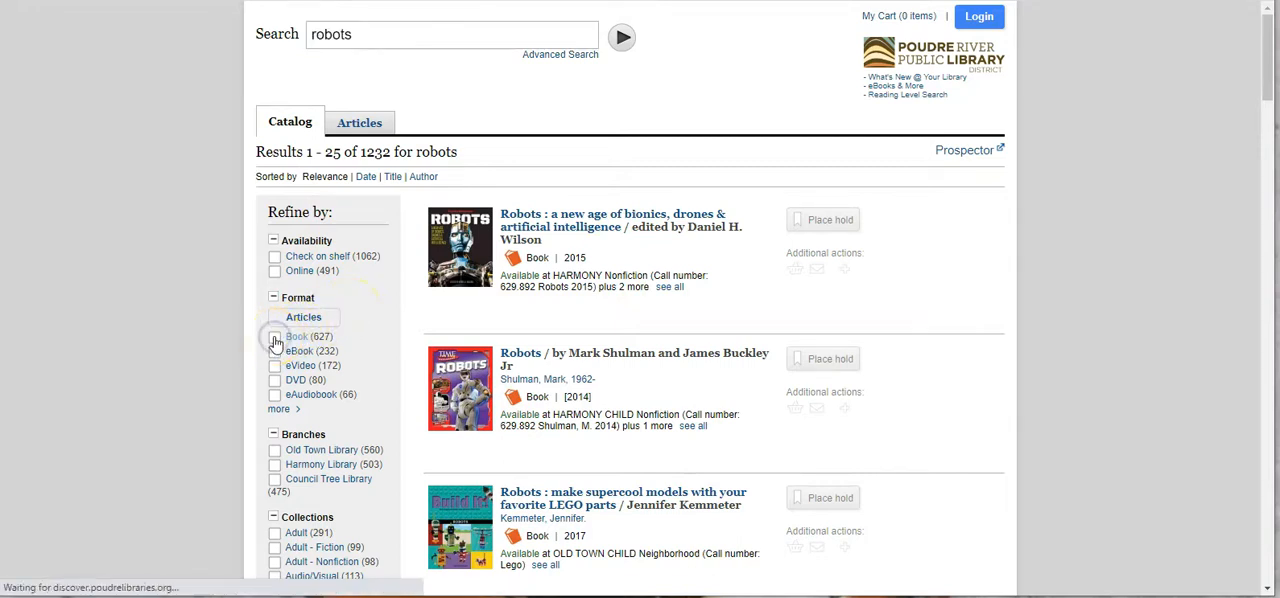
{"action": "left_click", "coordinate": [275, 336]}
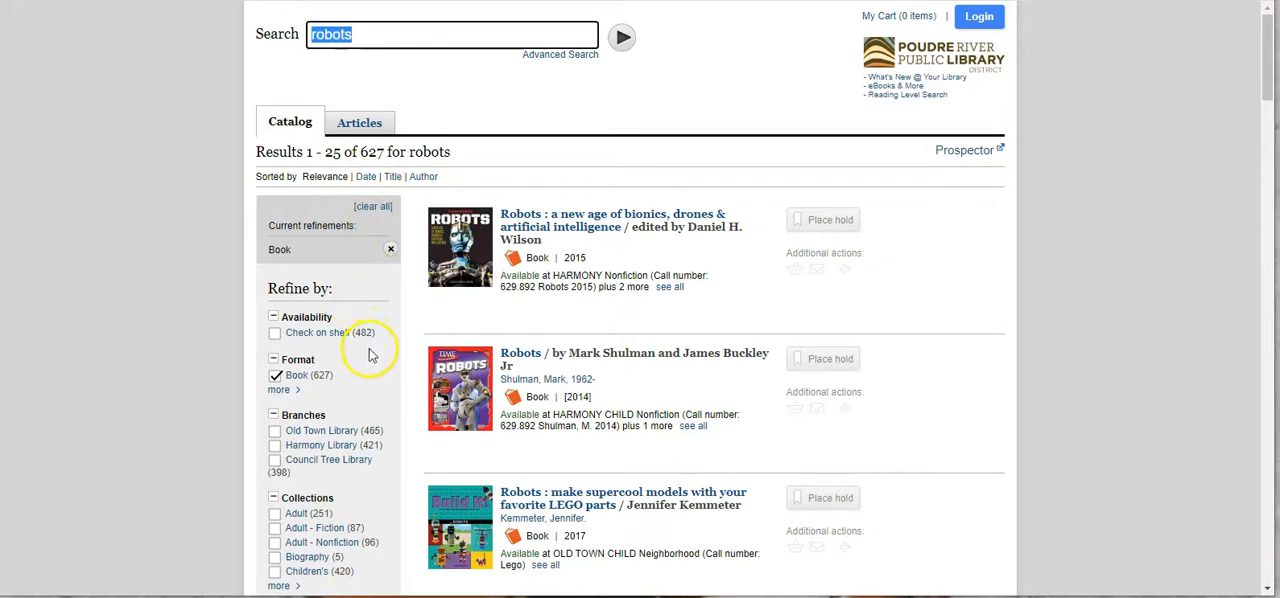
{"action": "mouse_move", "coordinate": [323, 443]}
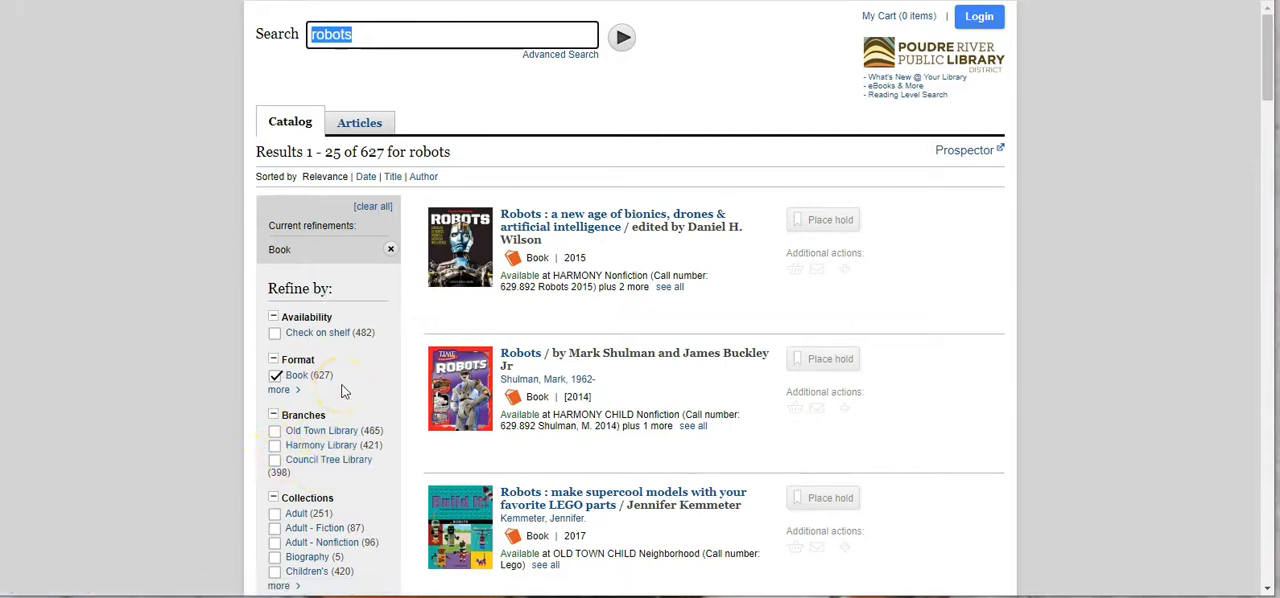
{"action": "mouse_move", "coordinate": [322, 430]}
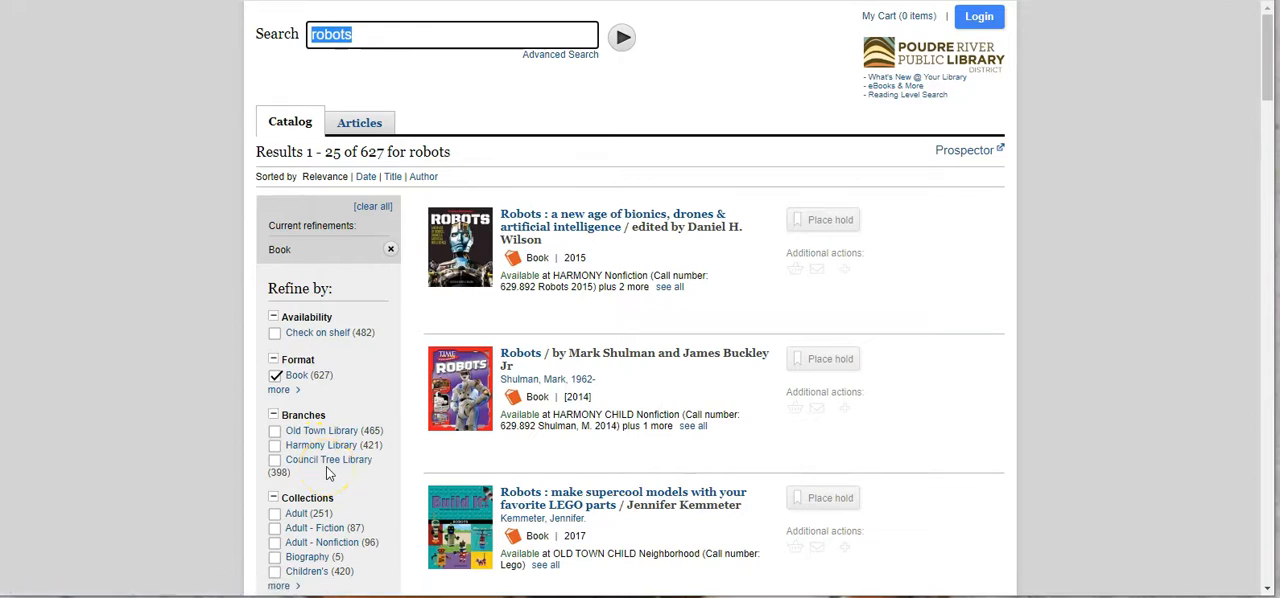
{"action": "scroll", "scroll_direction": "down", "scroll_amount": 3}
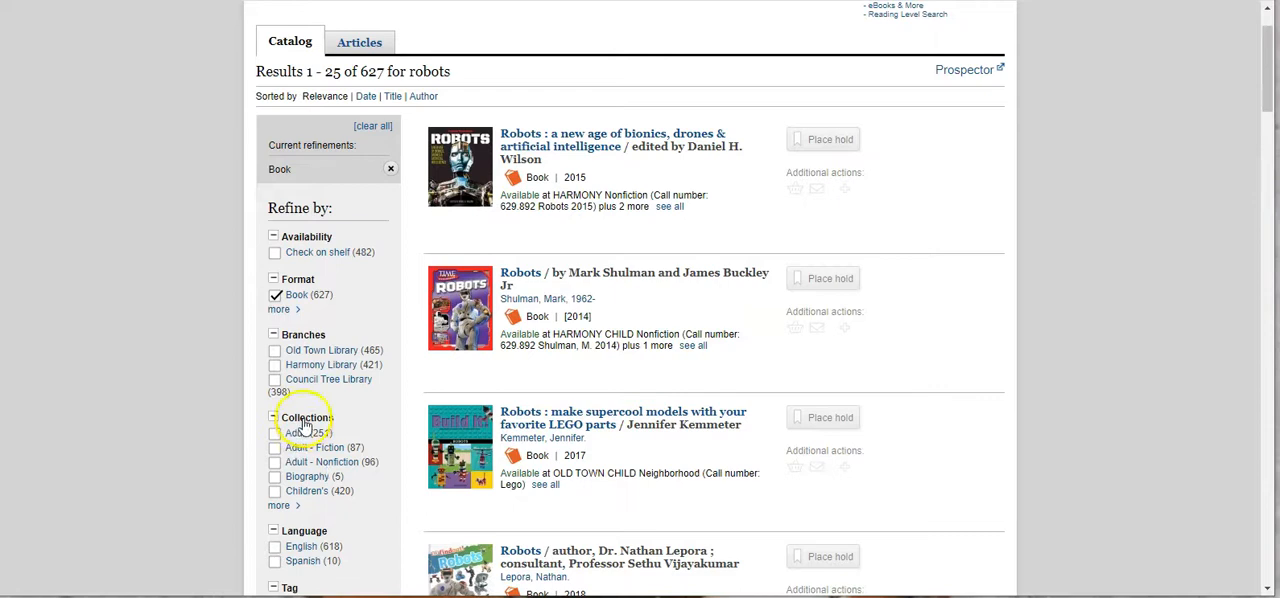
Apply the Teen and Here & Now Collections filters, leaving 71 books
{"action": "left_click", "coordinate": [283, 505]}
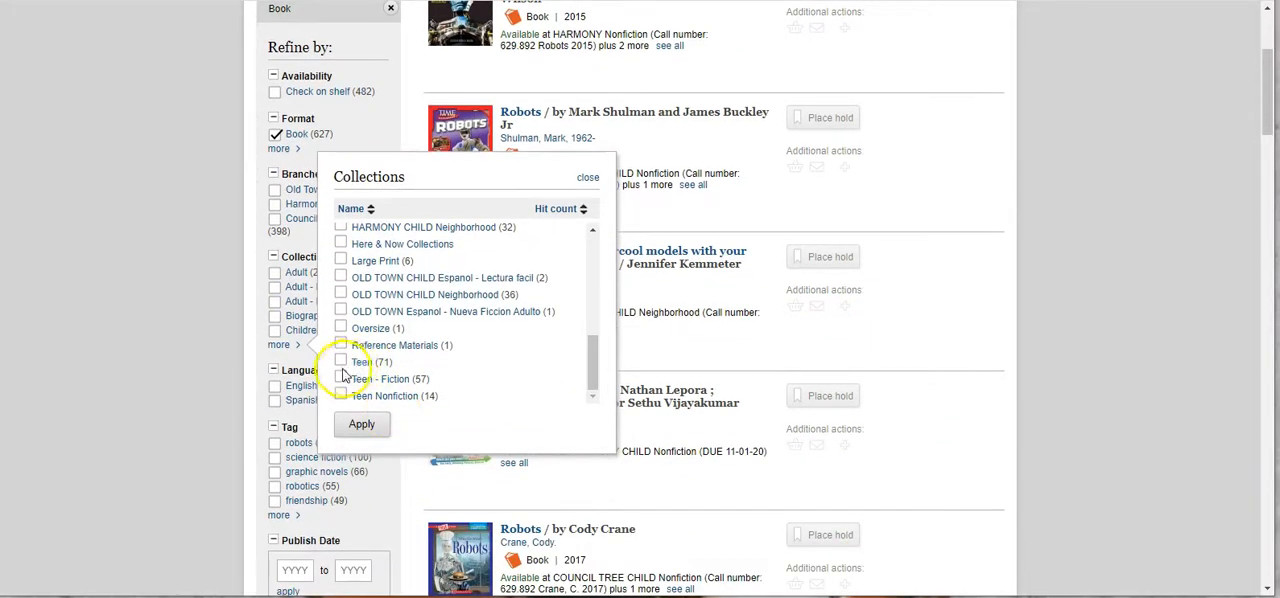
{"action": "left_click", "coordinate": [341, 361]}
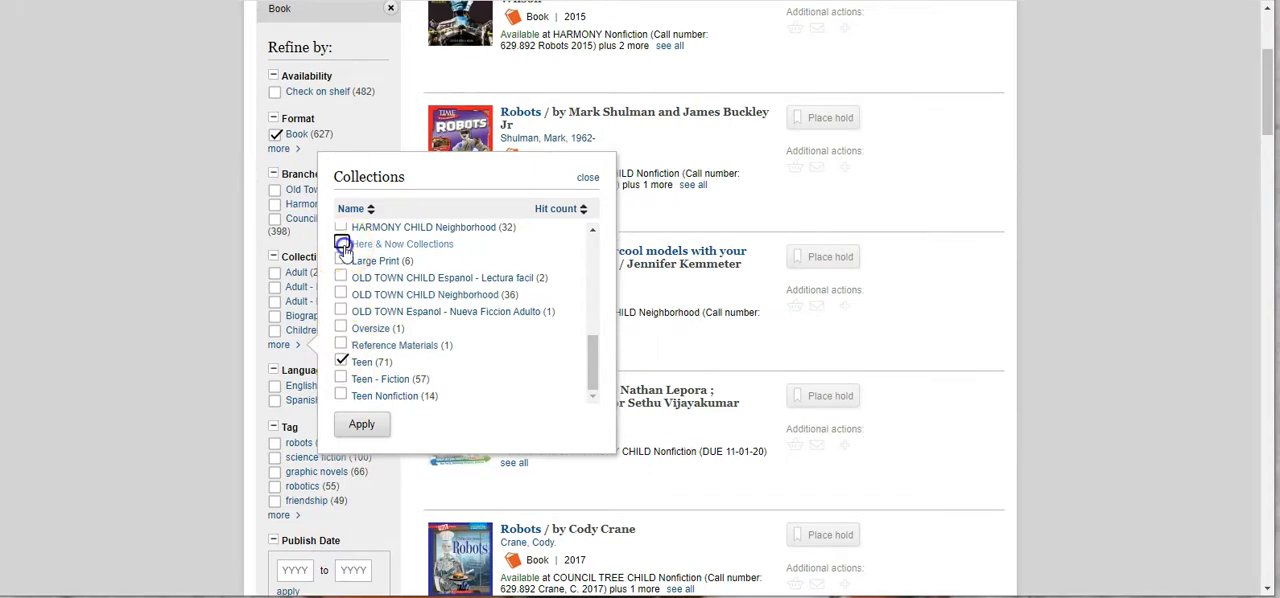
{"action": "left_click", "coordinate": [341, 244]}
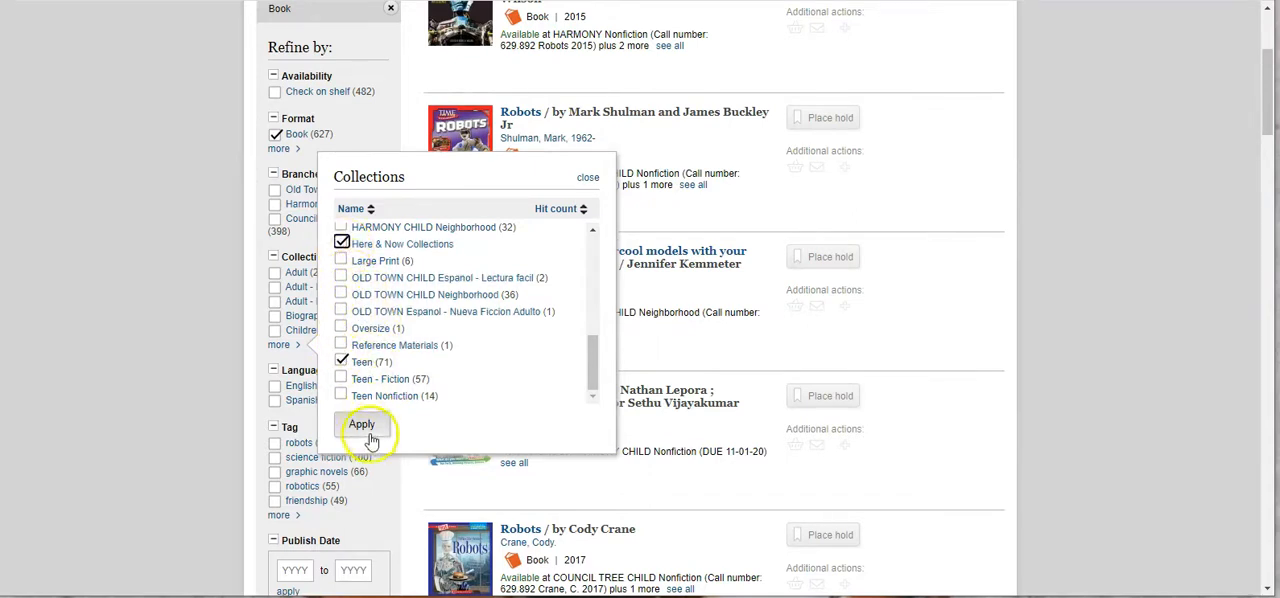
{"action": "left_click", "coordinate": [362, 424]}
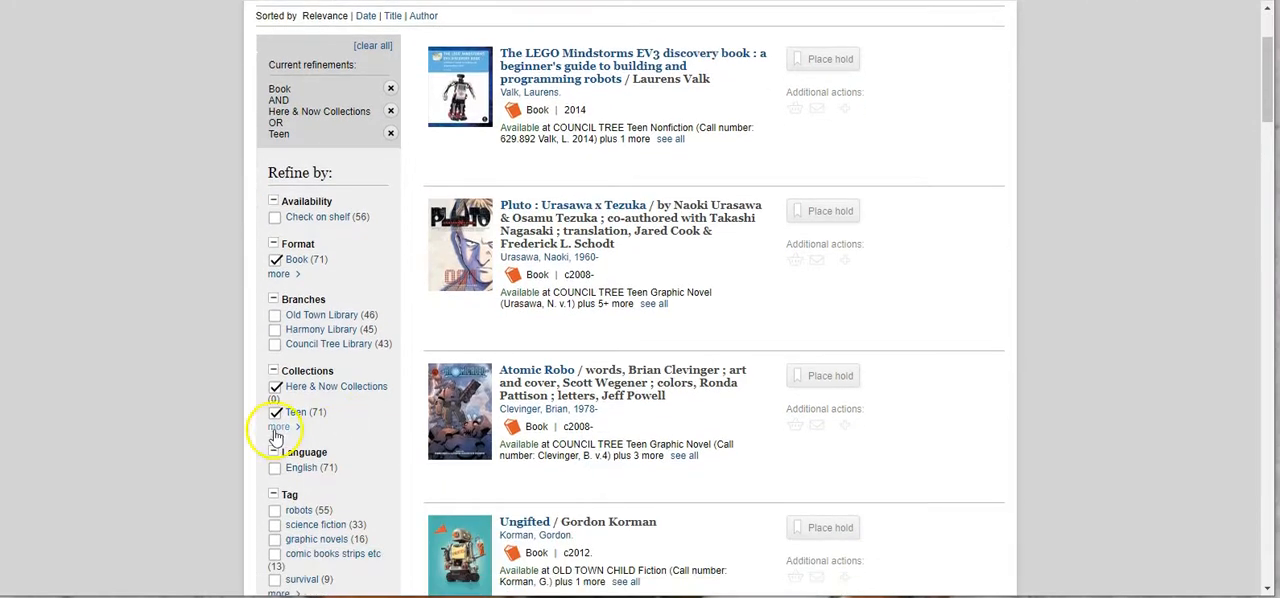
Swap the Teen collection filter for Teen - Fiction, leaving 57 books
{"action": "left_click", "coordinate": [279, 427]}
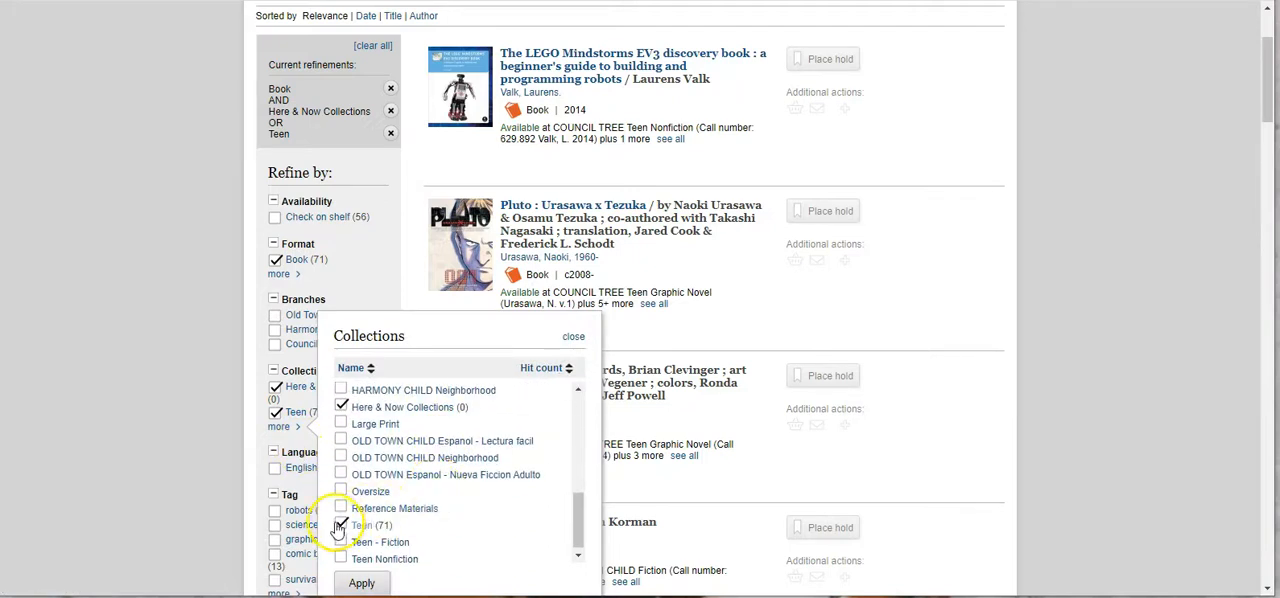
{"action": "left_click", "coordinate": [341, 541]}
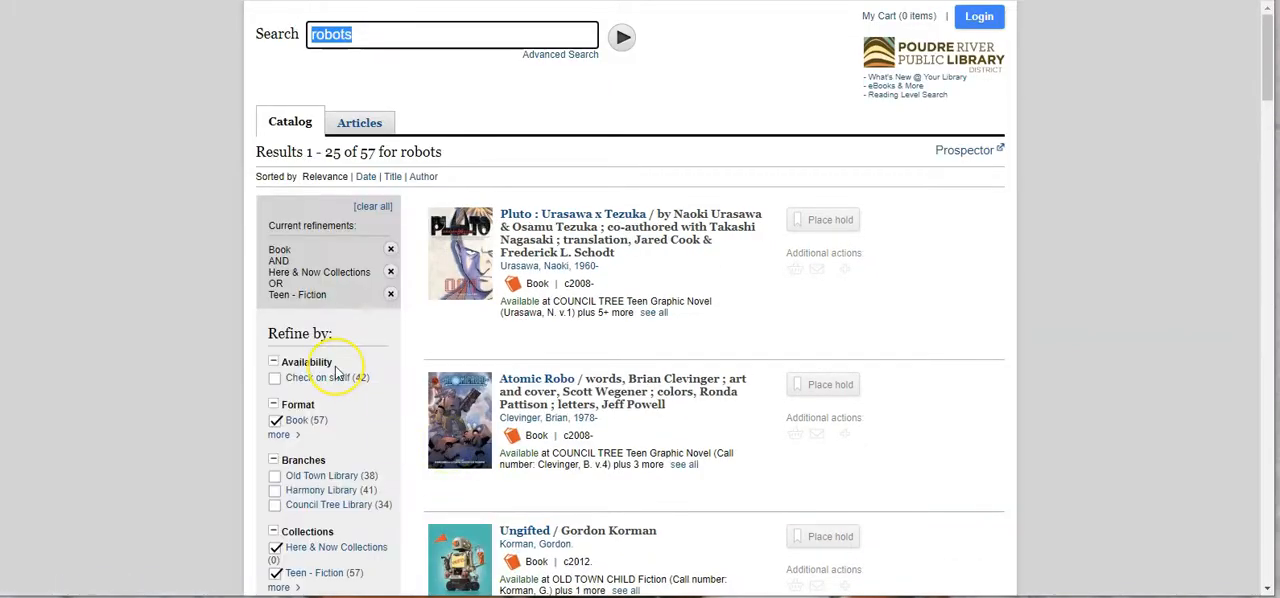
{"action": "scroll", "scroll_direction": "down", "scroll_amount": 3}
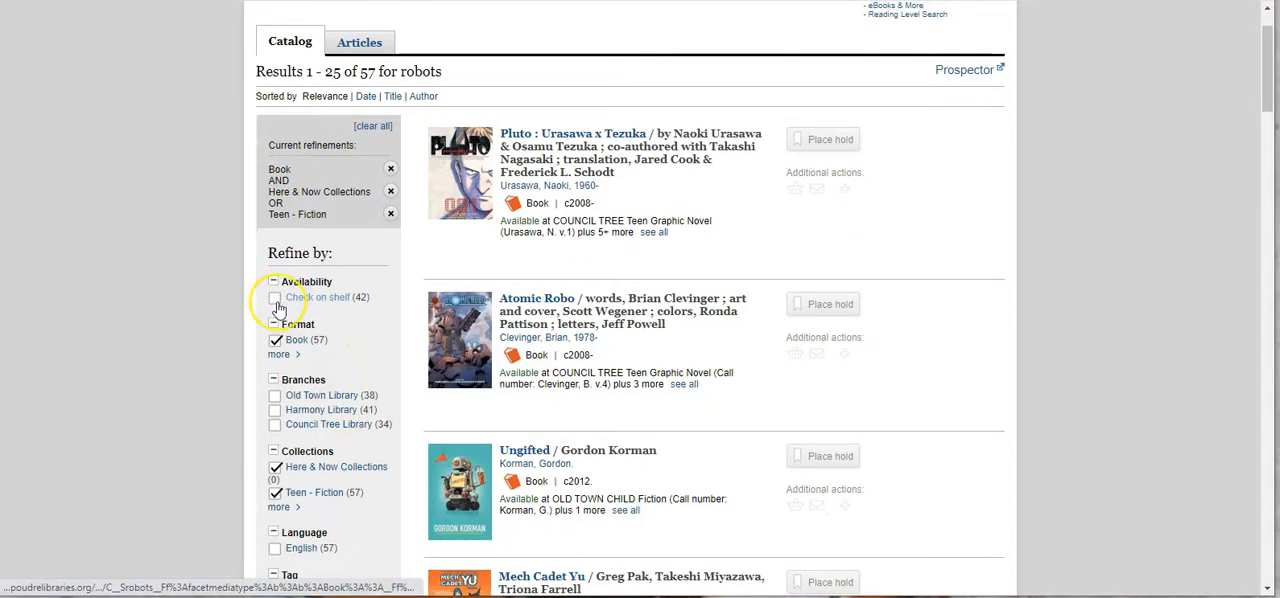
Filter to books on the shelf at Old Town Library, leaving 21 results
{"action": "left_click", "coordinate": [276, 297]}
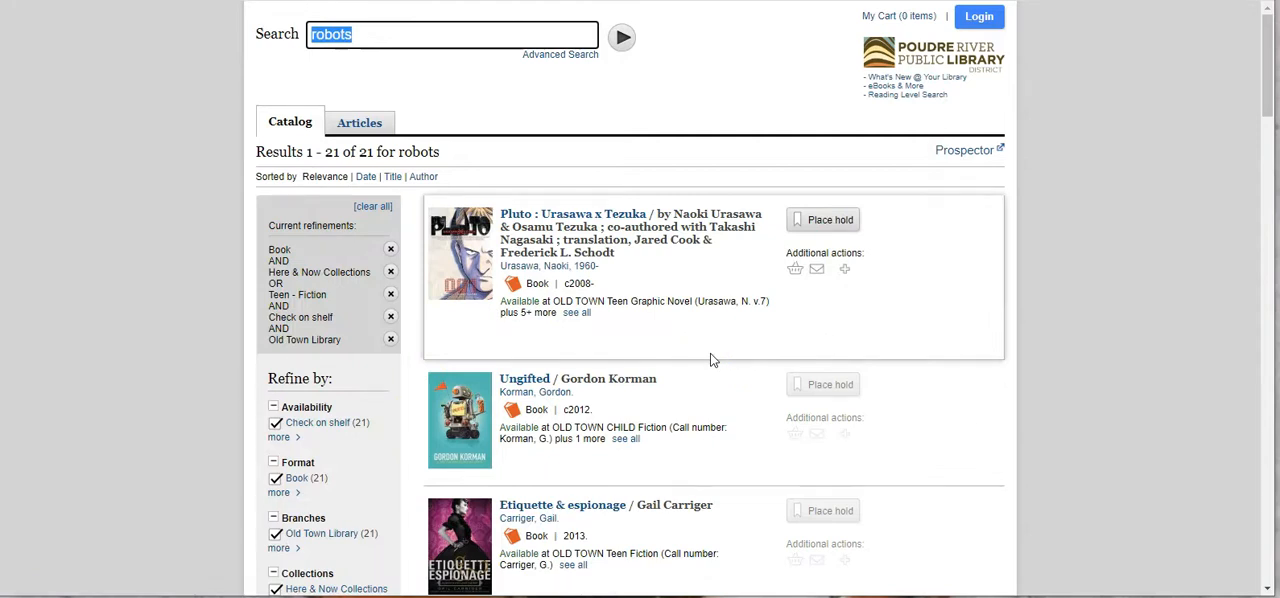
{"action": "mouse_move", "coordinate": [685, 390]}
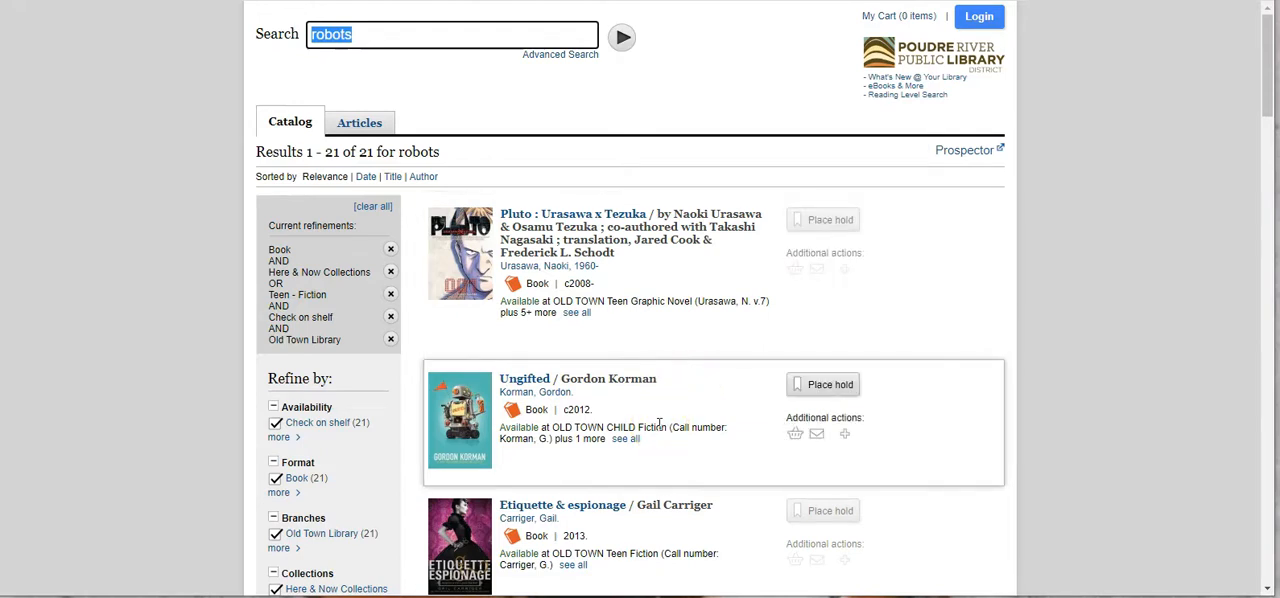
{"action": "left_click", "coordinate": [625, 439]}
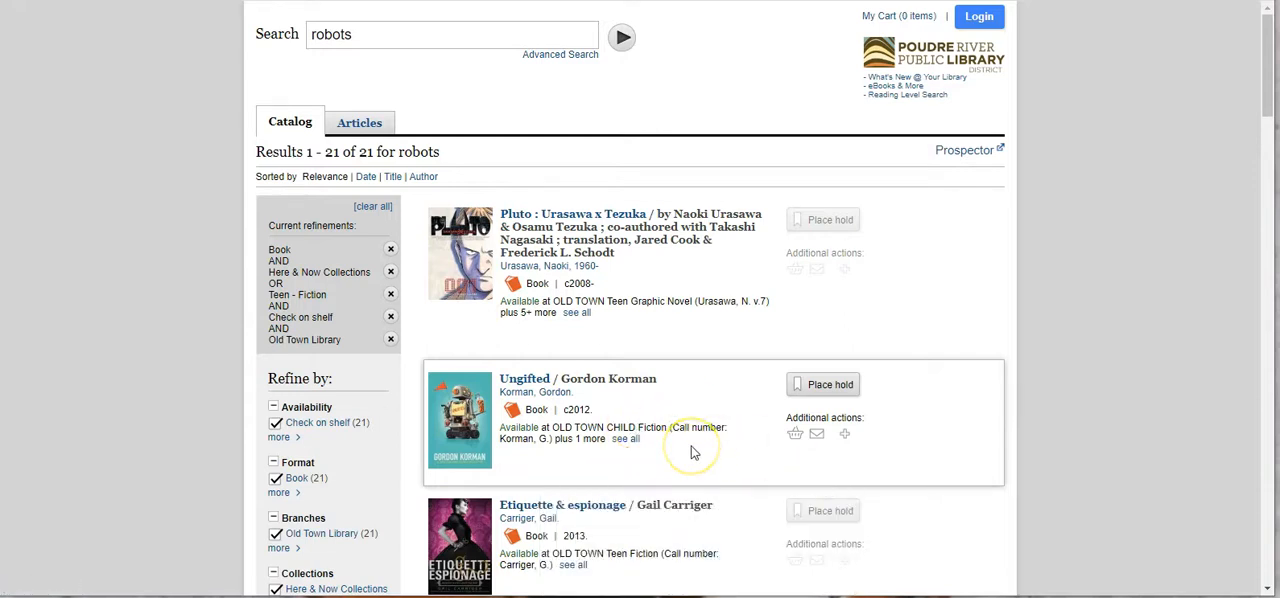
{"action": "mouse_move", "coordinate": [693, 452]}
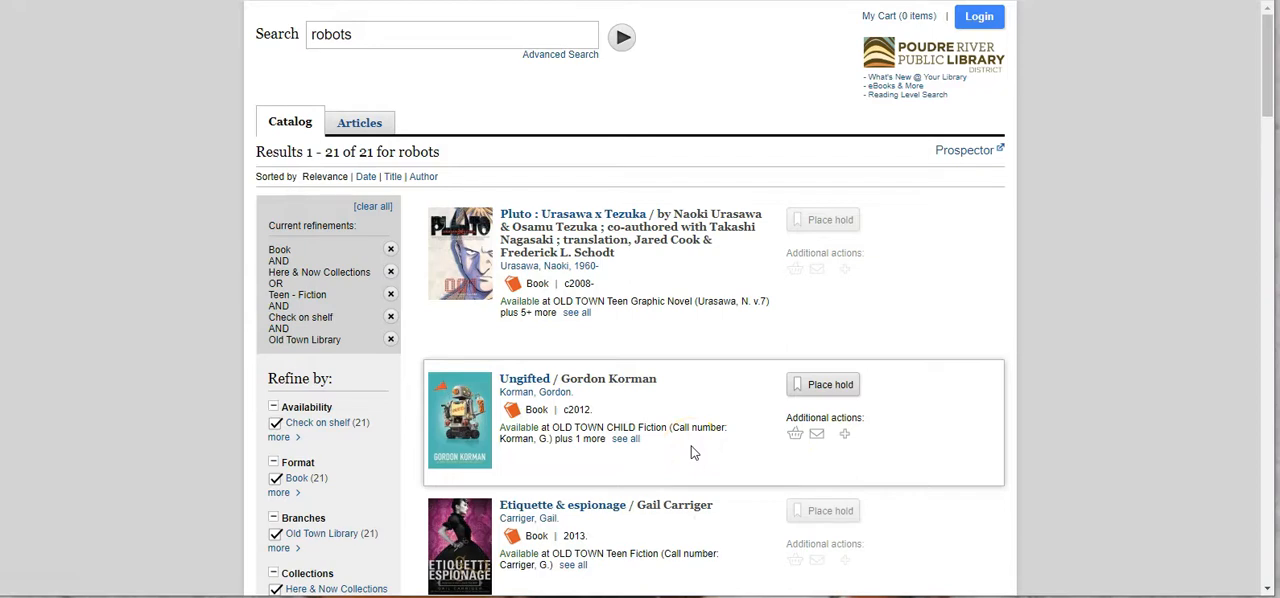
{"action": "mouse_move", "coordinate": [675, 365]}
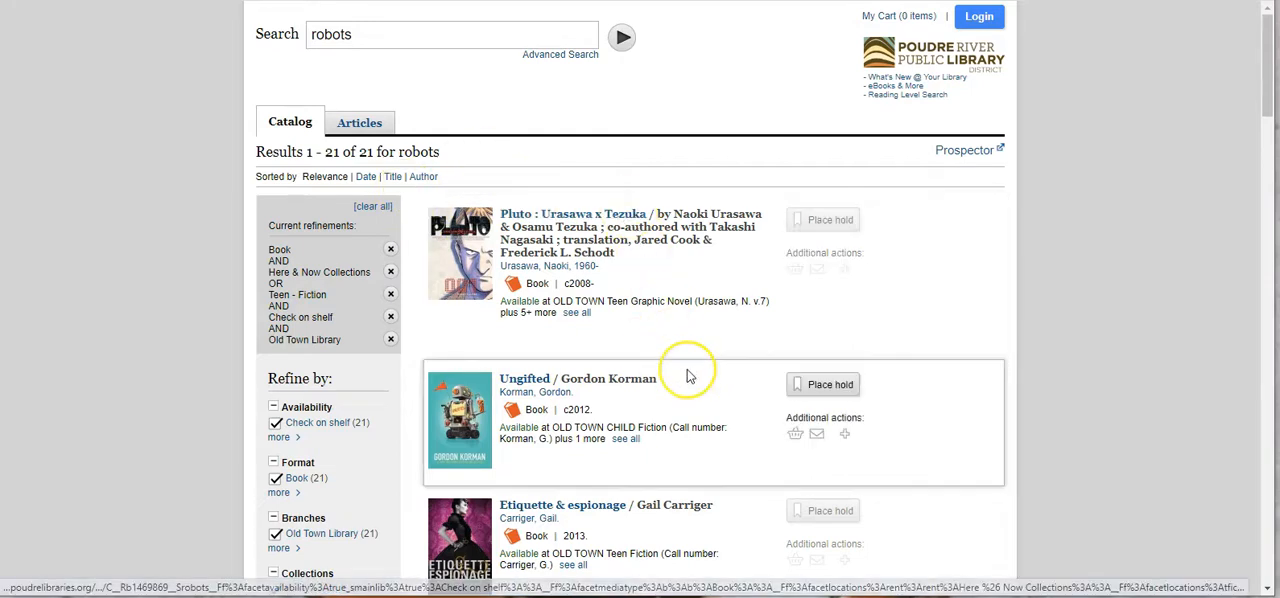
Open the record for Claudia Gray's 'Defy the stars' from the results list
{"action": "scroll", "scroll_direction": "down", "scroll_amount": 3}
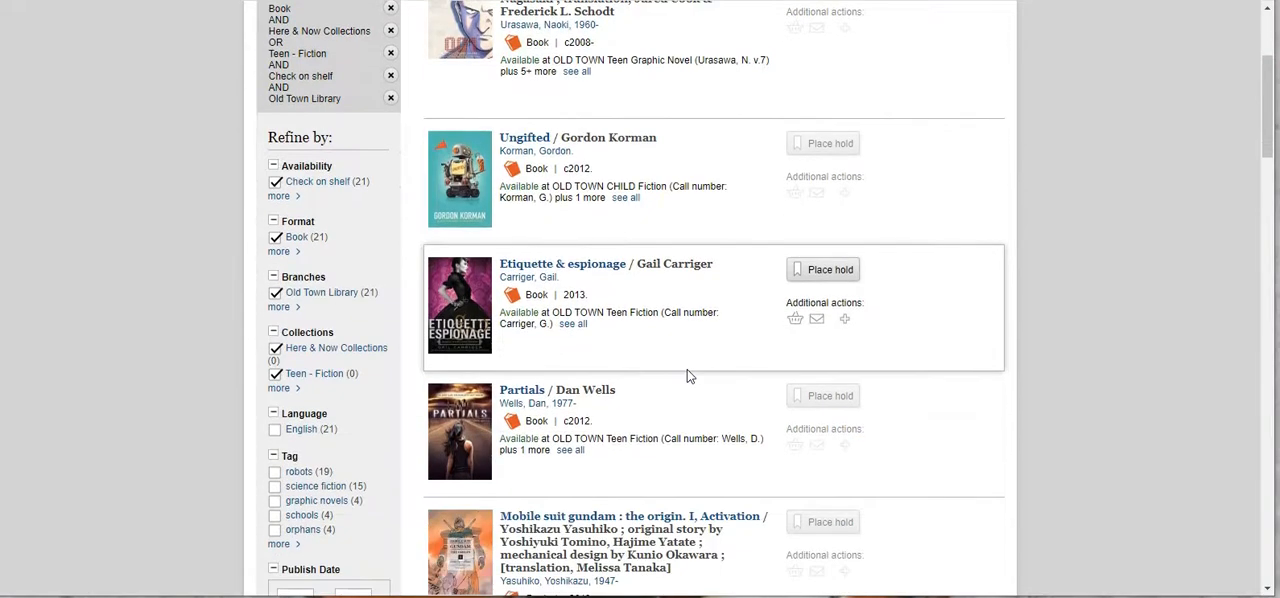
{"action": "scroll", "scroll_direction": "down", "scroll_amount": 3}
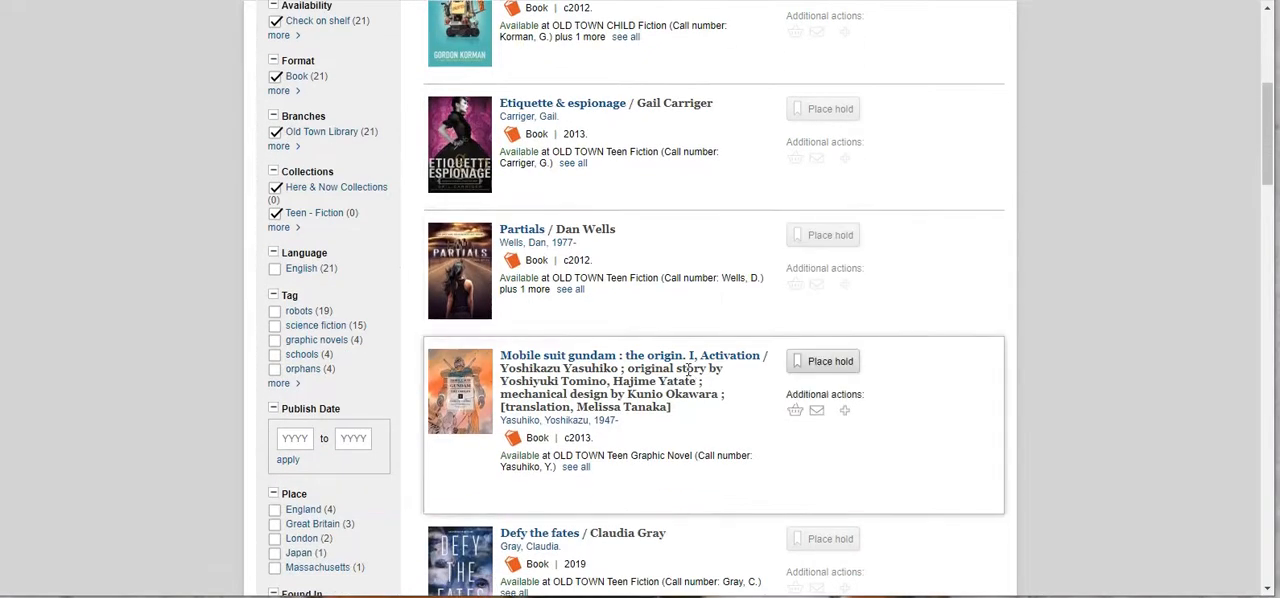
{"action": "scroll", "scroll_direction": "down", "scroll_amount": 3}
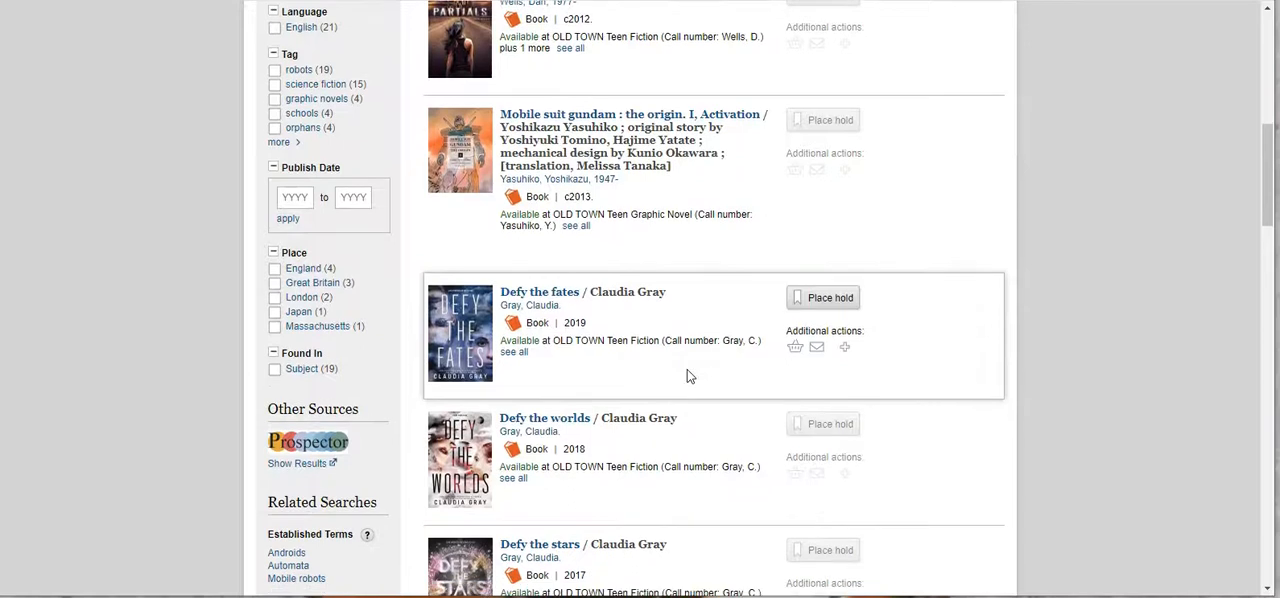
{"action": "scroll", "scroll_direction": "down", "scroll_amount": 3}
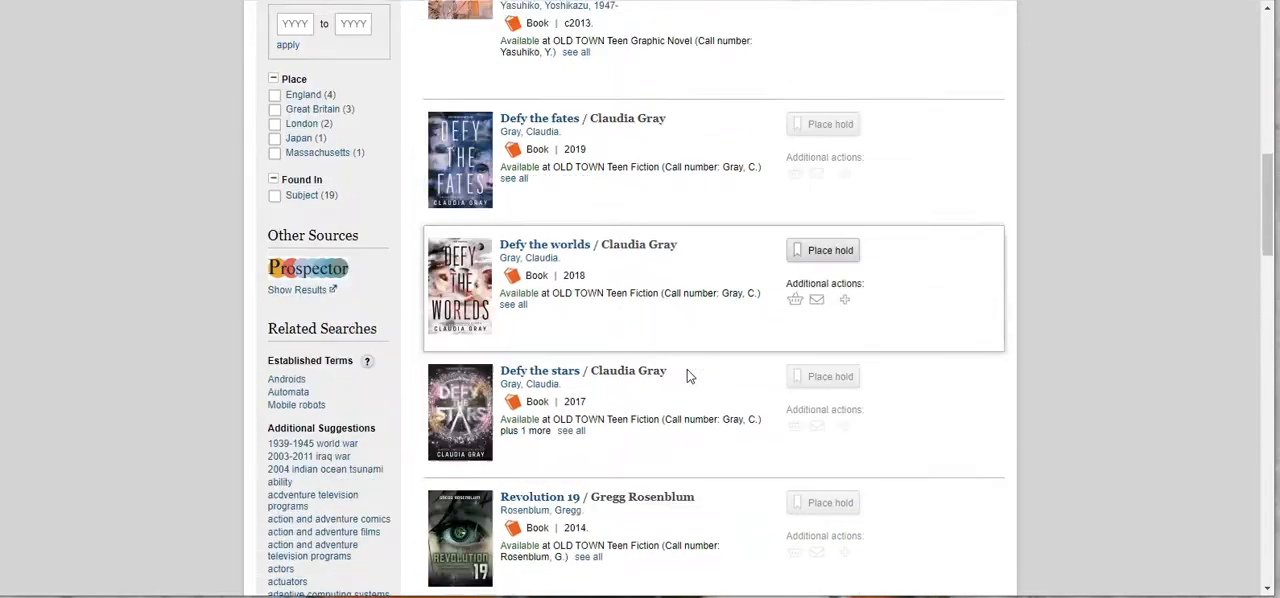
{"action": "scroll", "scroll_direction": "down", "scroll_amount": 3}
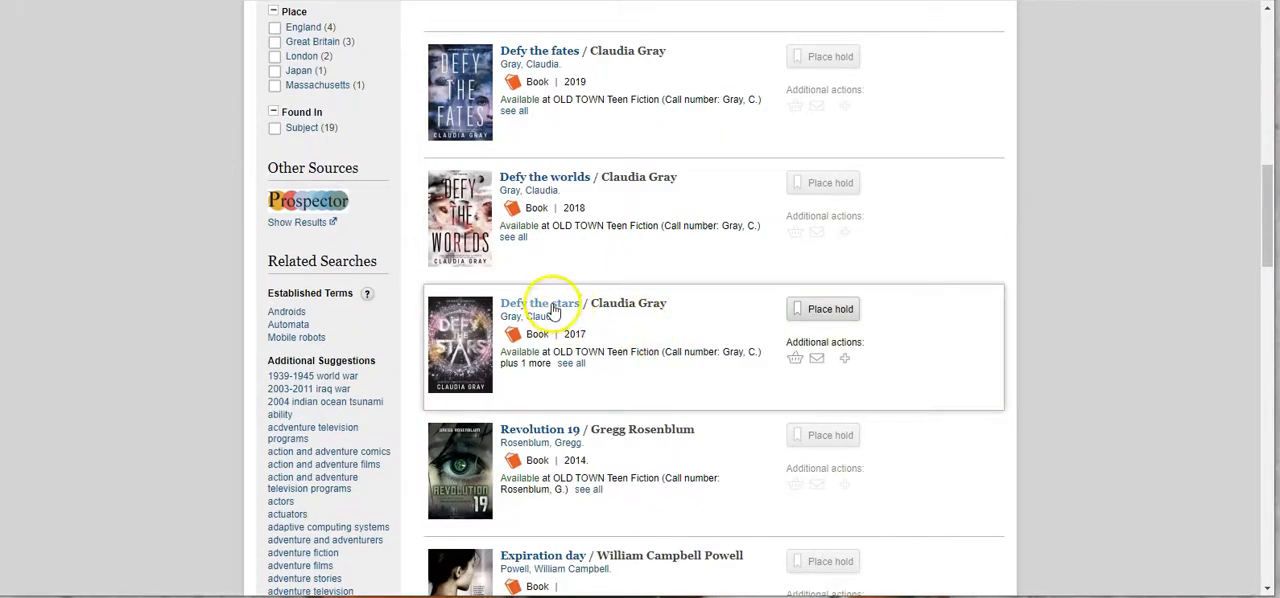
{"action": "left_click", "coordinate": [538, 303]}
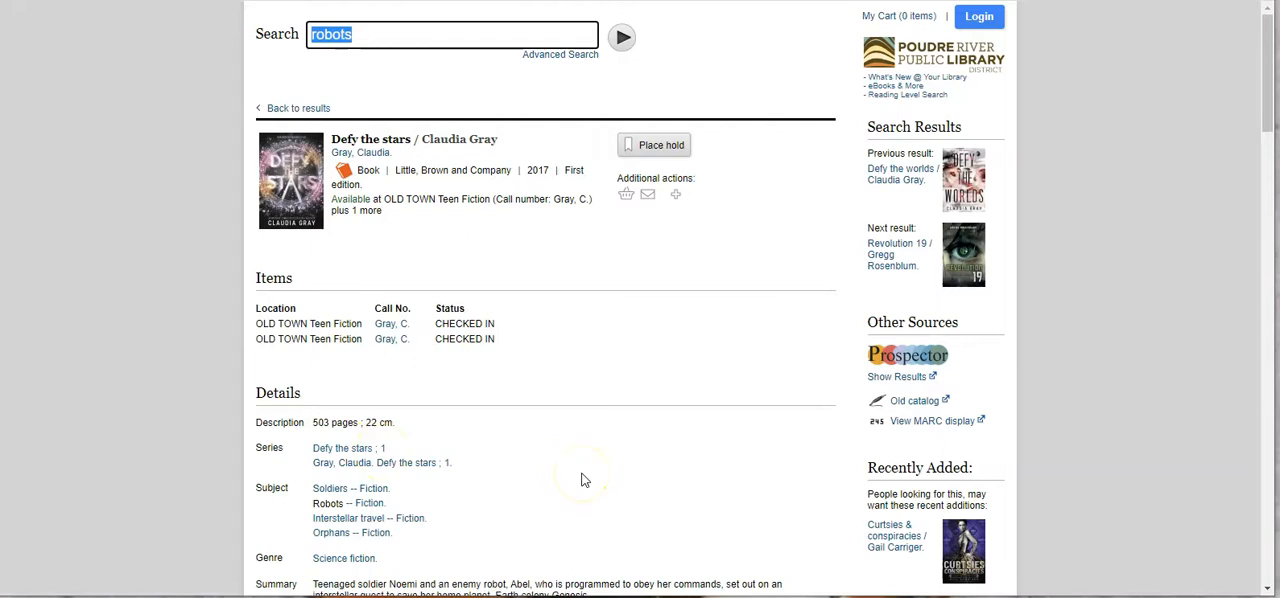
Scroll to the Defy the Stars summary, subjects, Lexile level and ISBNs
{"action": "scroll", "scroll_direction": "down", "scroll_amount": 3}
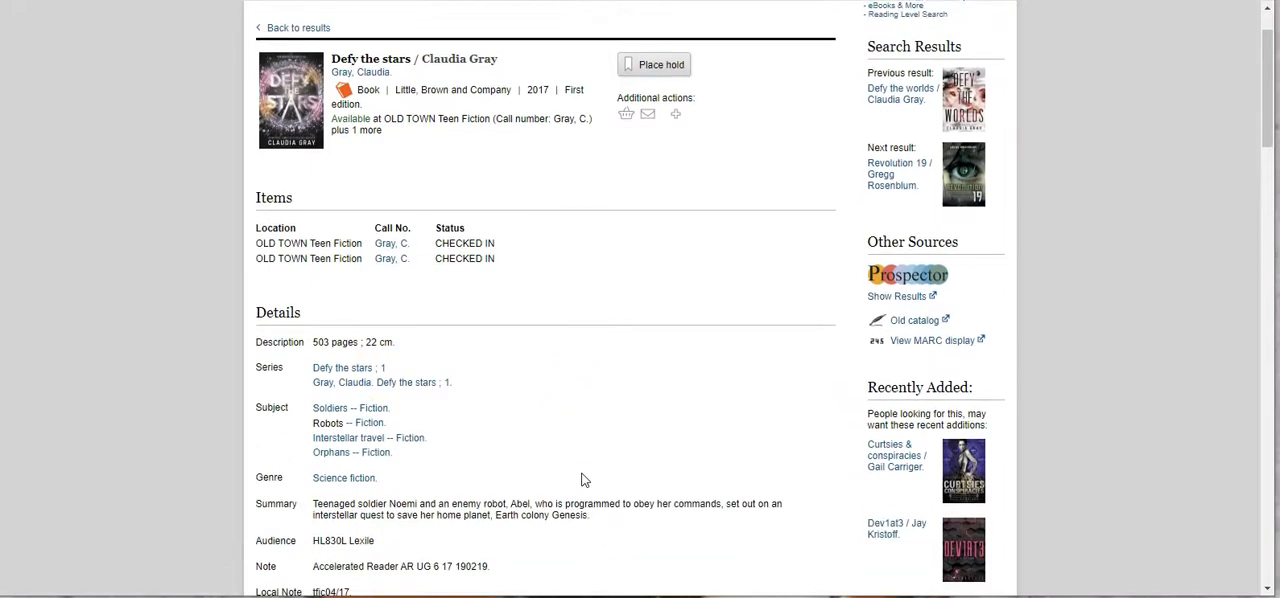
{"action": "scroll", "scroll_direction": "down", "scroll_amount": 3}
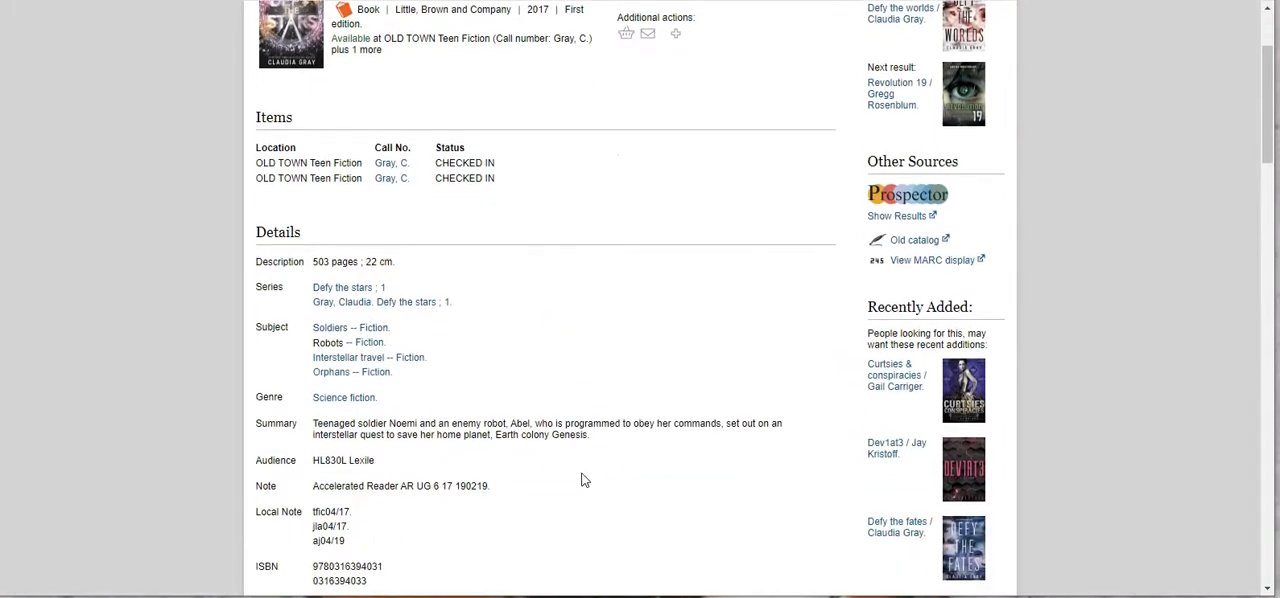
{"action": "scroll", "scroll_direction": "down", "scroll_amount": 3}
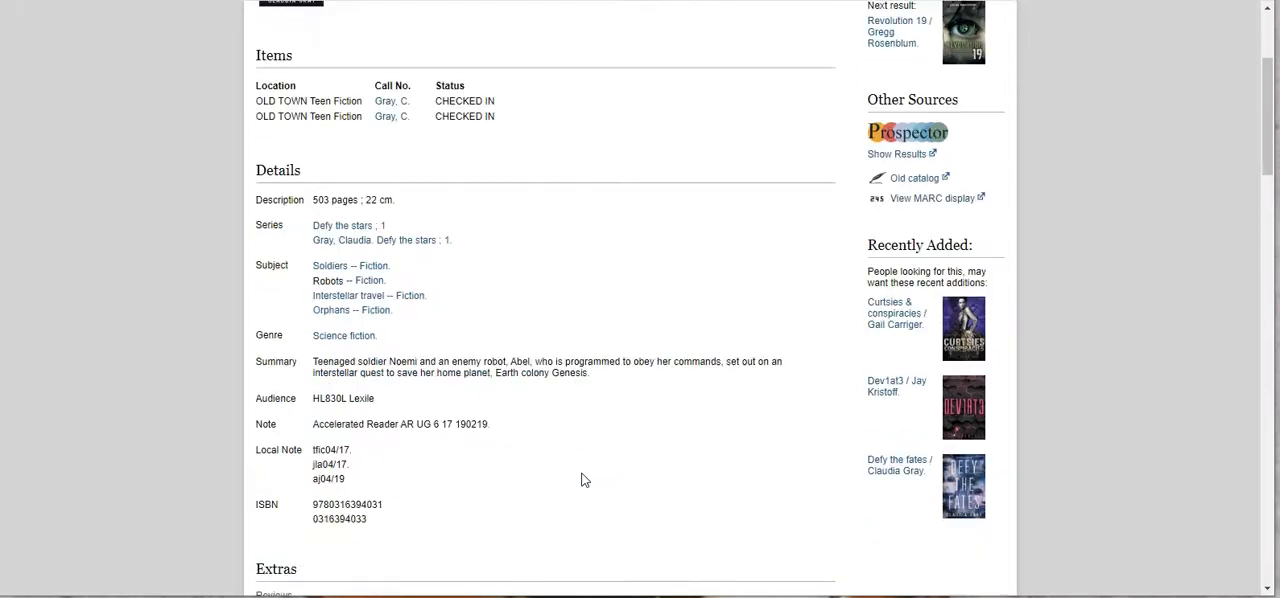
{"action": "scroll", "scroll_direction": "down", "scroll_amount": 3}
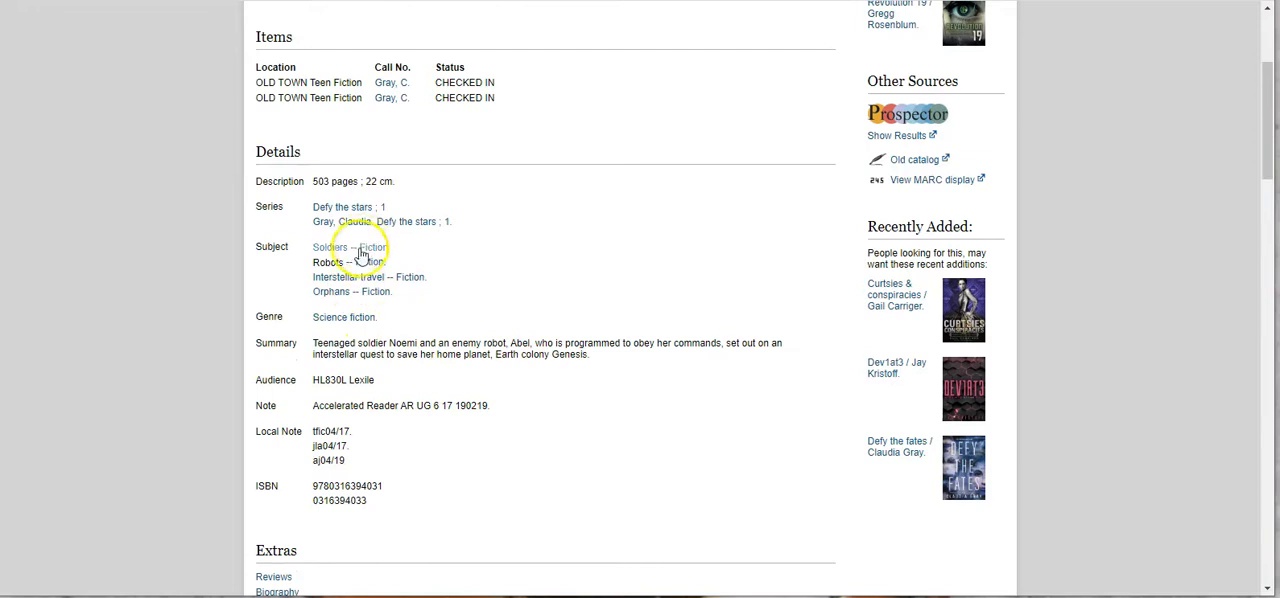
{"action": "mouse_move", "coordinate": [410, 308]}
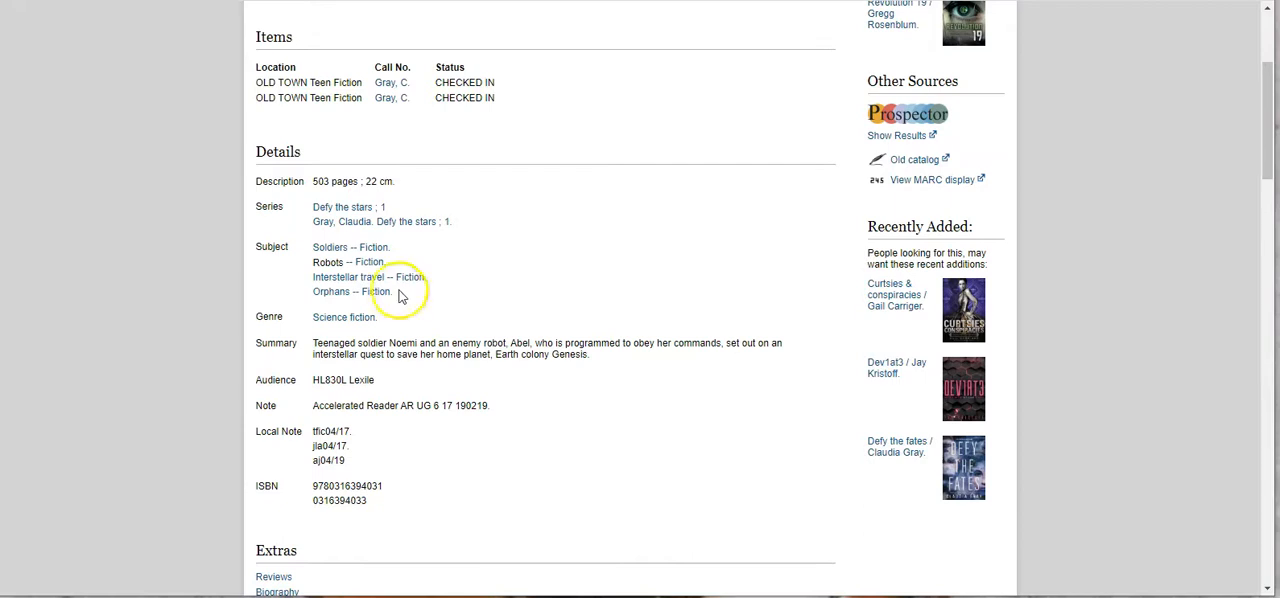
{"action": "left_click", "coordinate": [367, 277]}
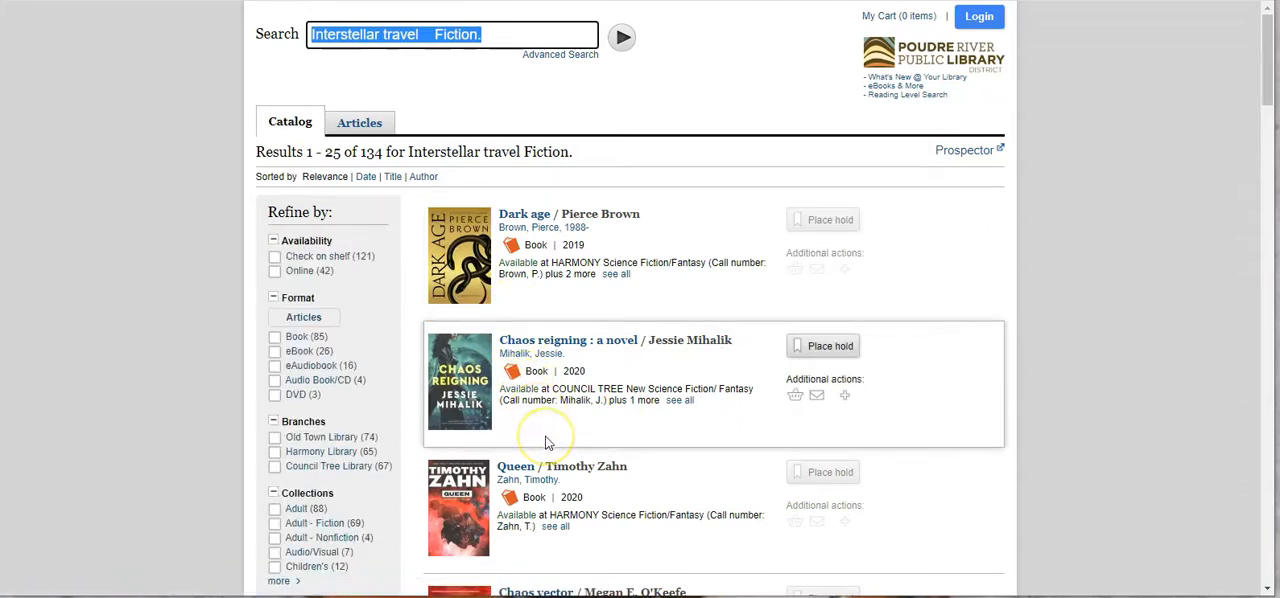
{"action": "mouse_move", "coordinate": [547, 440]}
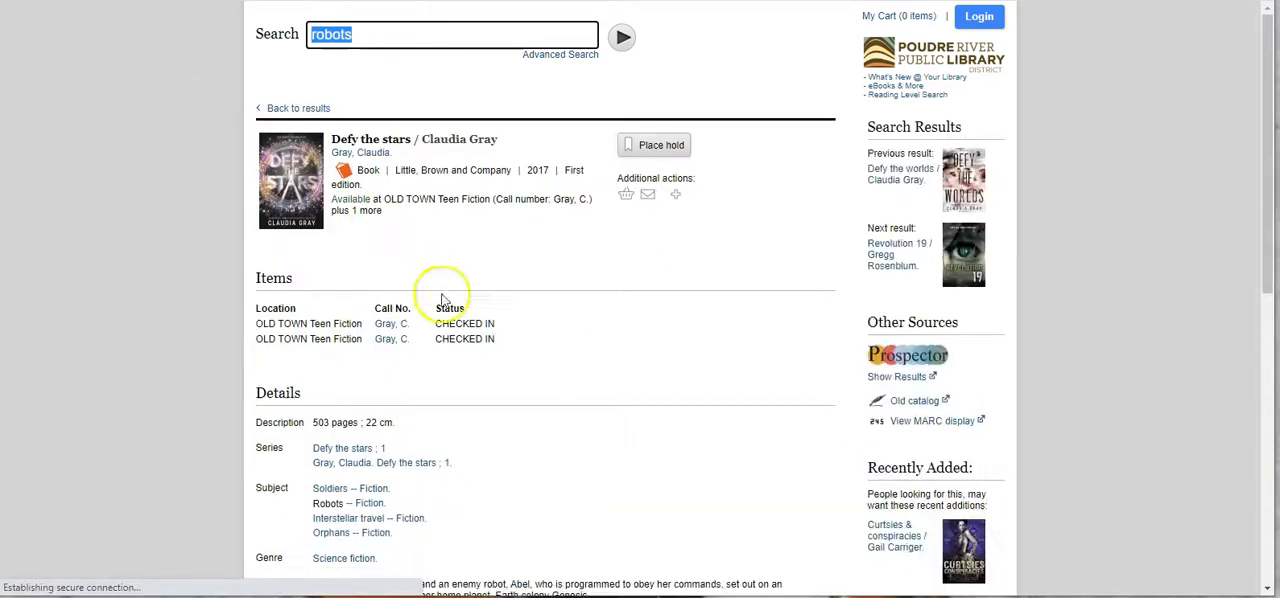
{"action": "scroll", "scroll_direction": "down", "scroll_amount": 3}
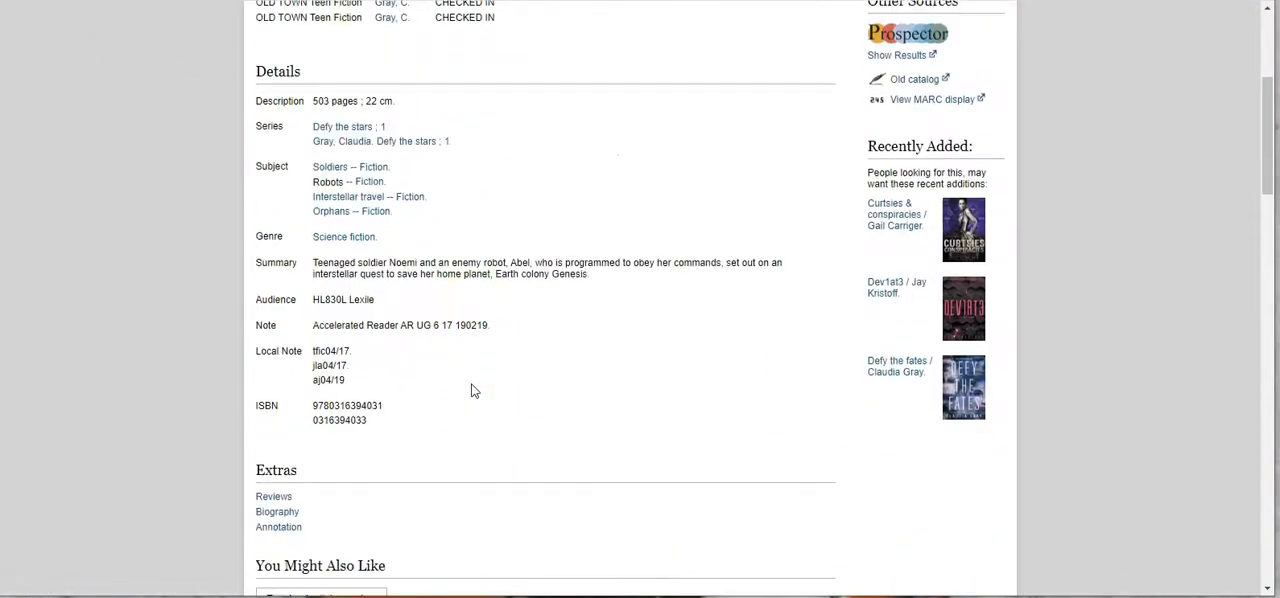
{"action": "scroll", "scroll_direction": "down", "scroll_amount": 3}
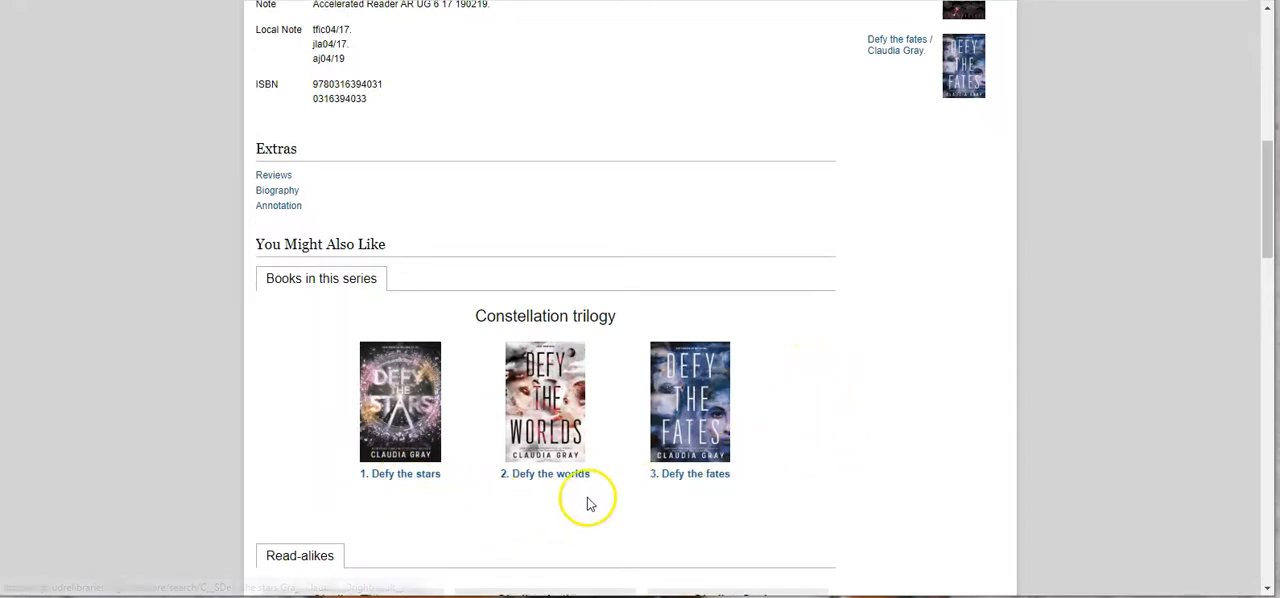
{"action": "mouse_move", "coordinate": [690, 473]}
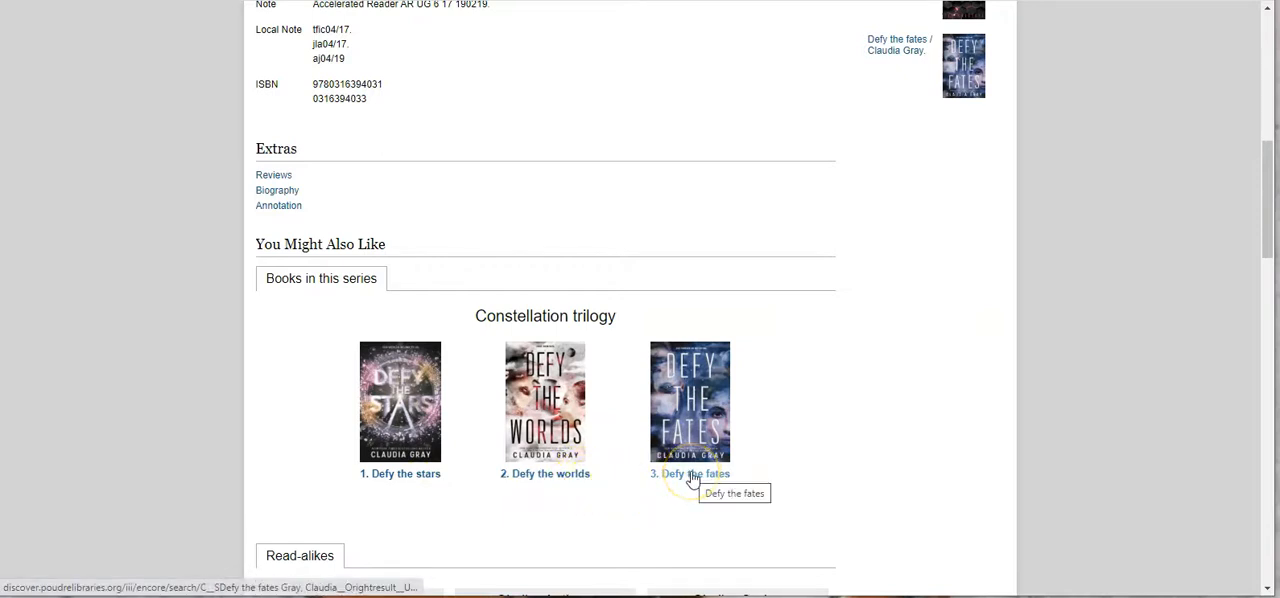
{"action": "mouse_move", "coordinate": [647, 540]}
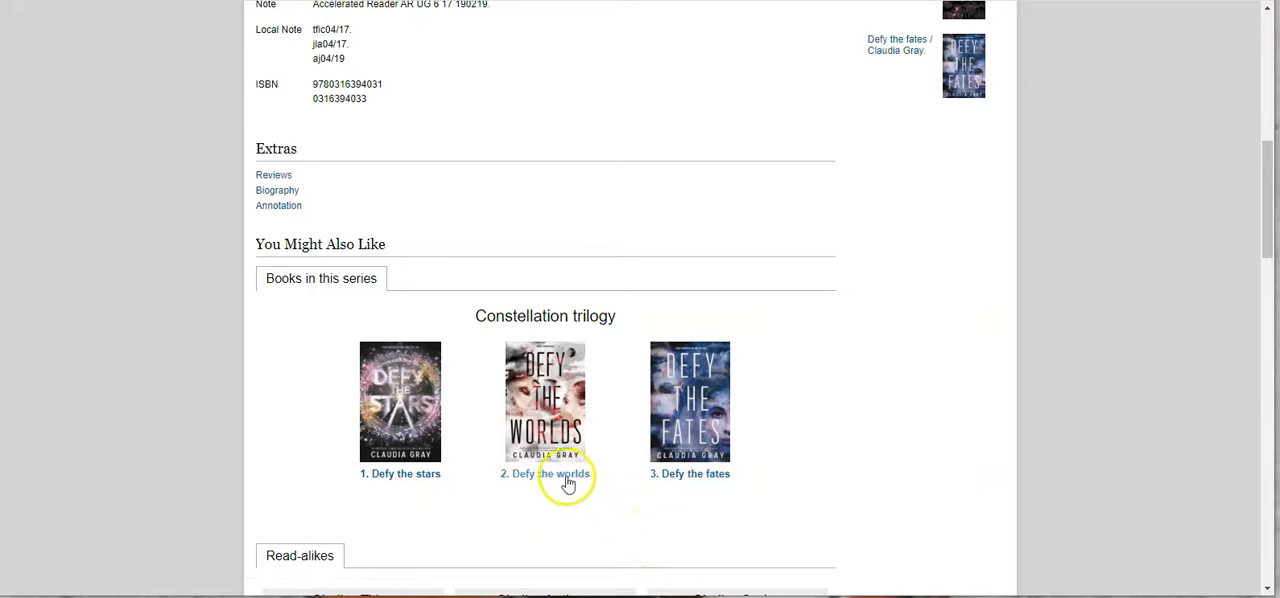
{"action": "left_click", "coordinate": [545, 473]}
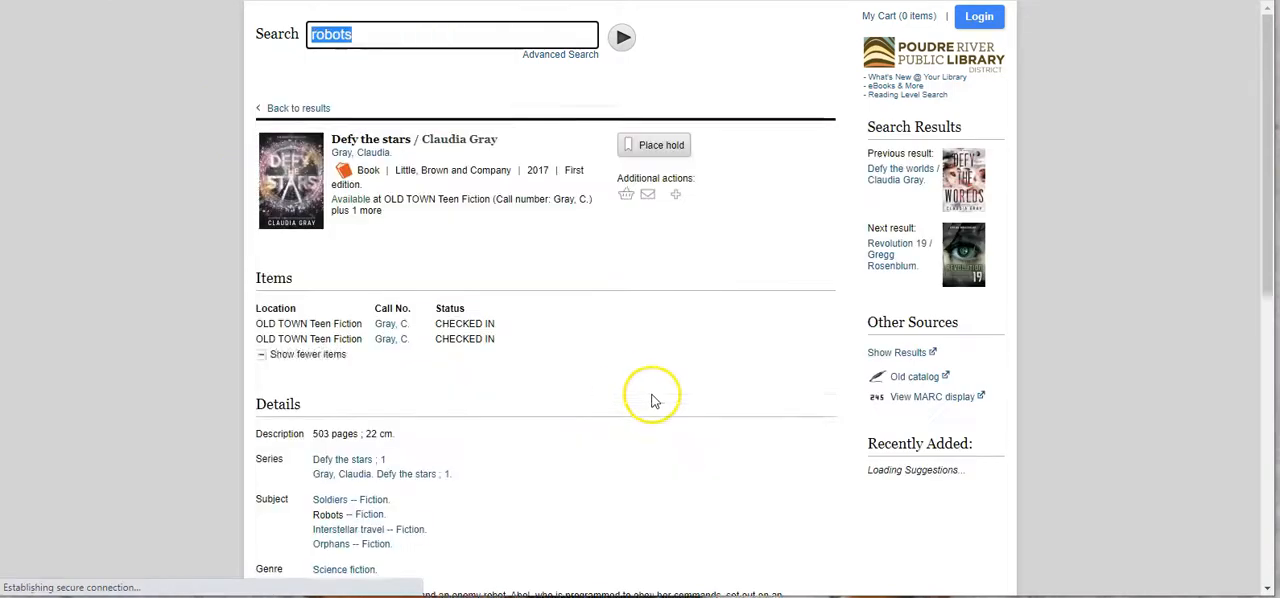
{"action": "scroll", "scroll_direction": "down", "scroll_amount": 3}
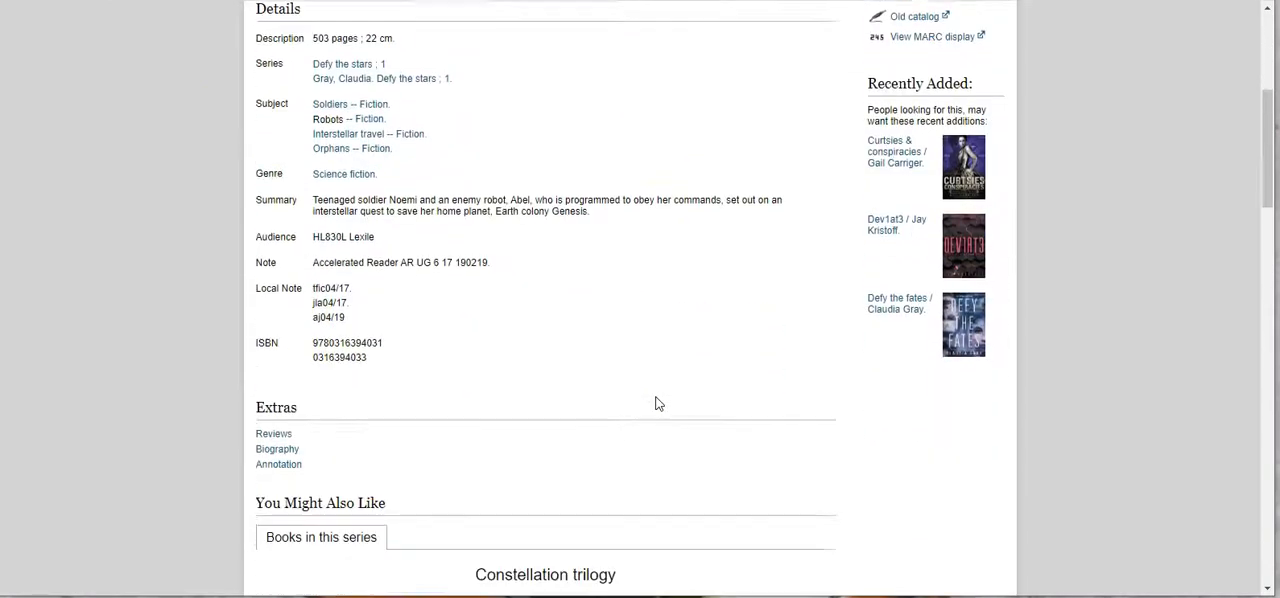
{"action": "scroll", "scroll_direction": "down", "scroll_amount": 3}
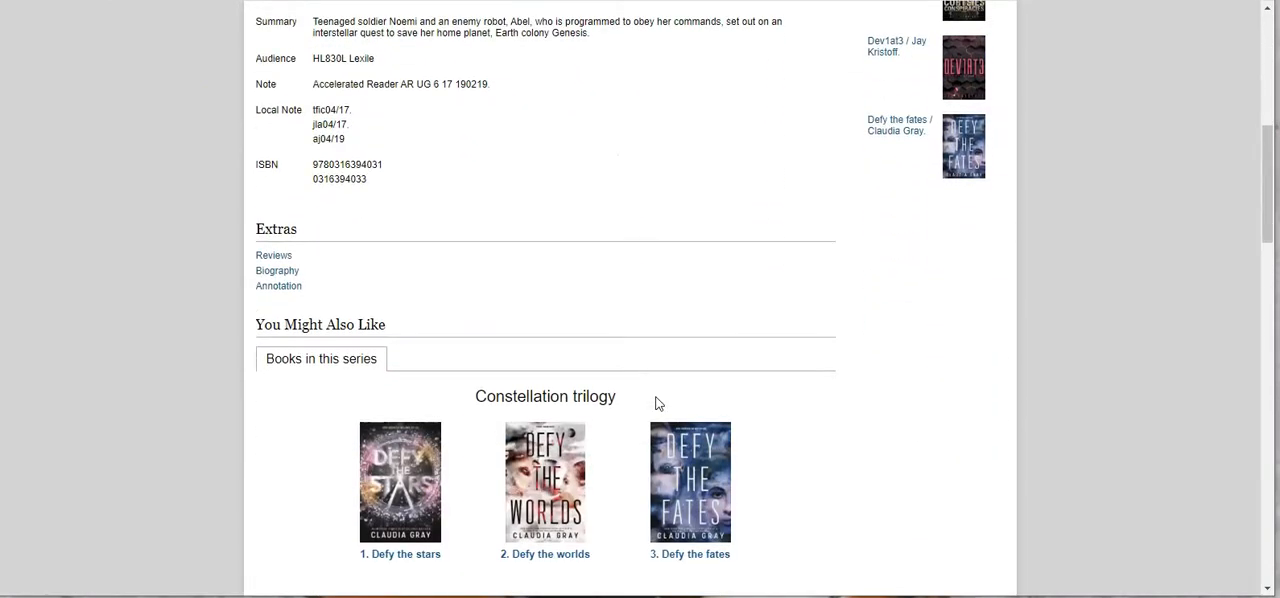
{"action": "scroll", "scroll_direction": "down", "scroll_amount": 3}
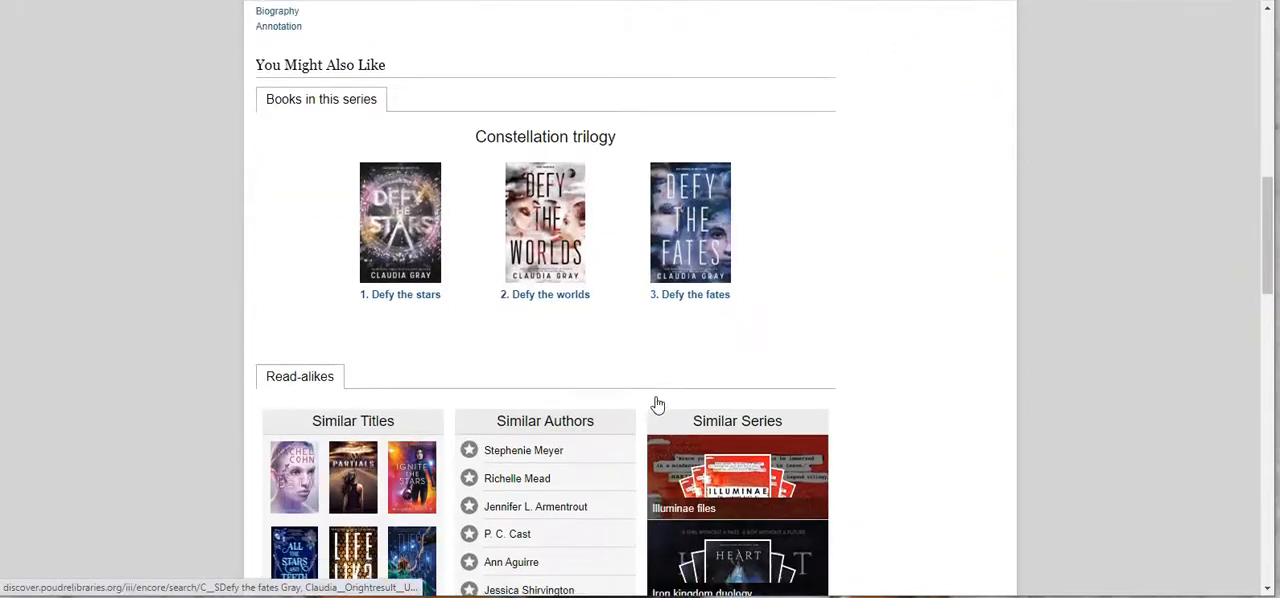
{"action": "scroll", "scroll_direction": "down", "scroll_amount": 3}
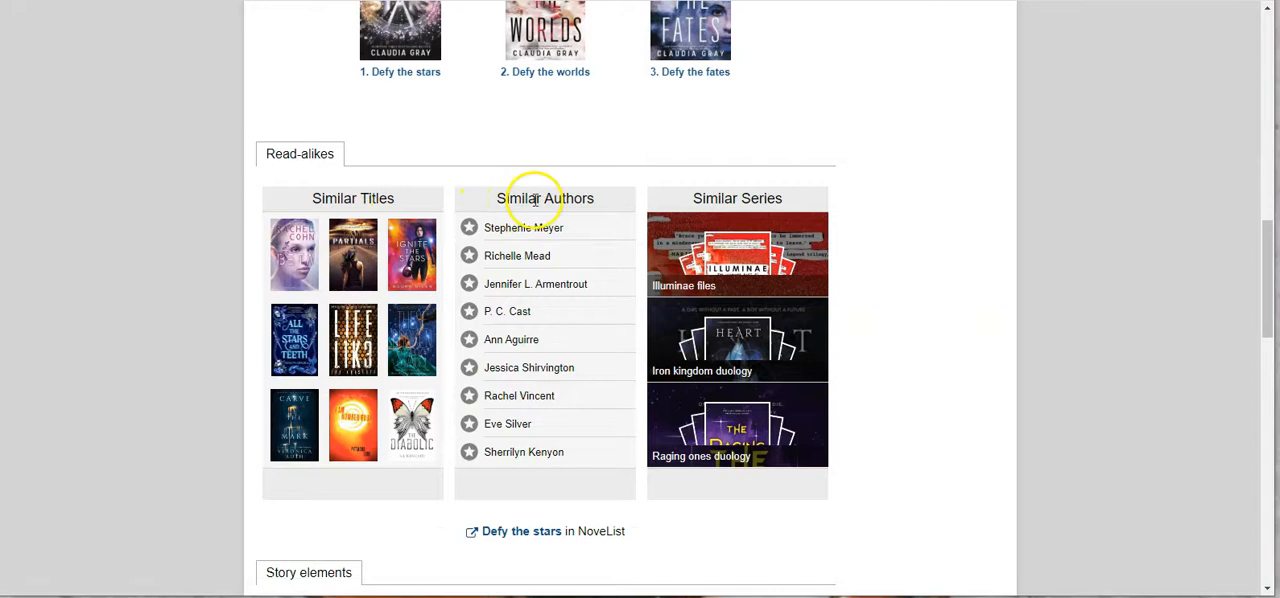
{"action": "mouse_move", "coordinate": [660, 200]}
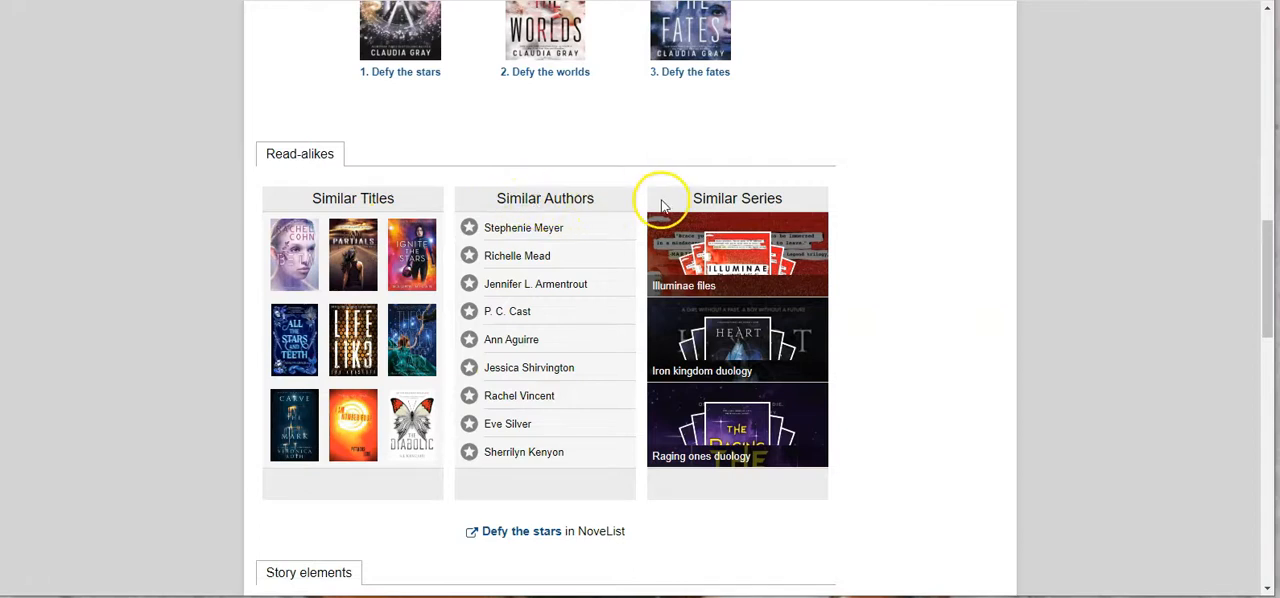
{"action": "mouse_move", "coordinate": [352, 254]}
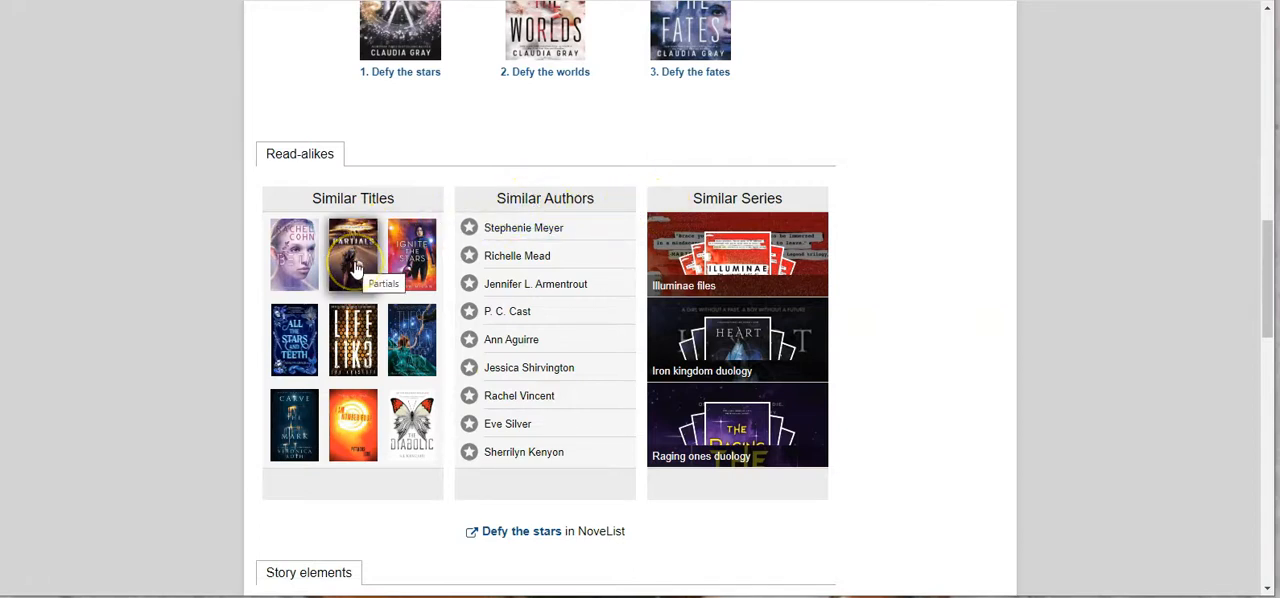
{"action": "left_click", "coordinate": [352, 253]}
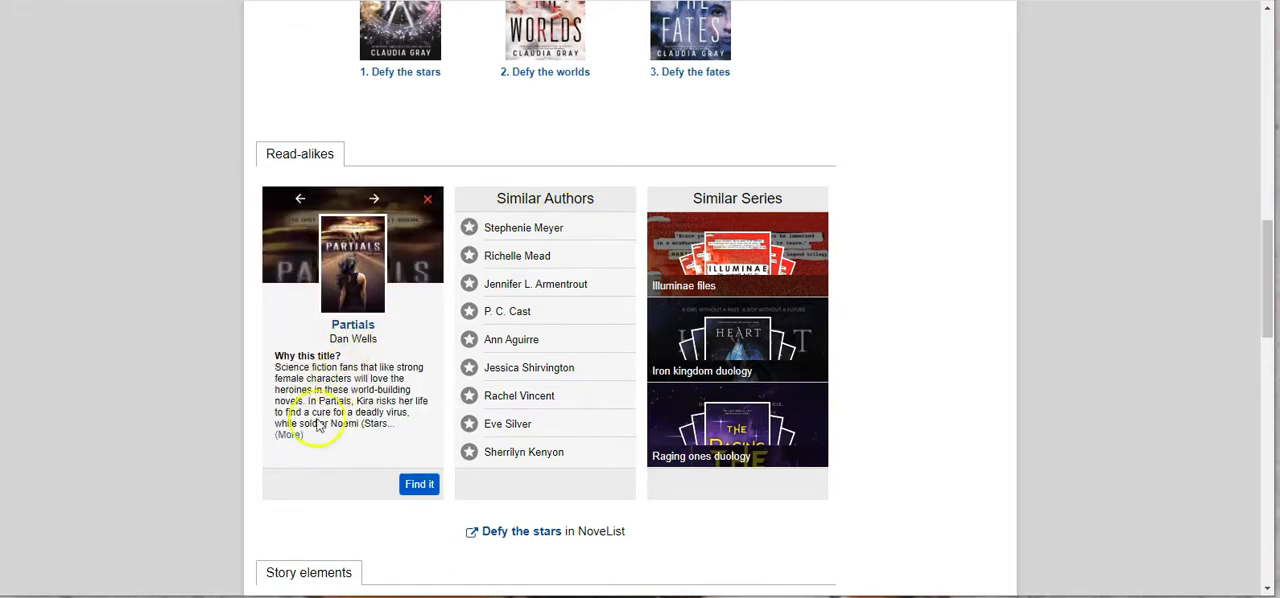
{"action": "left_click", "coordinate": [290, 434]}
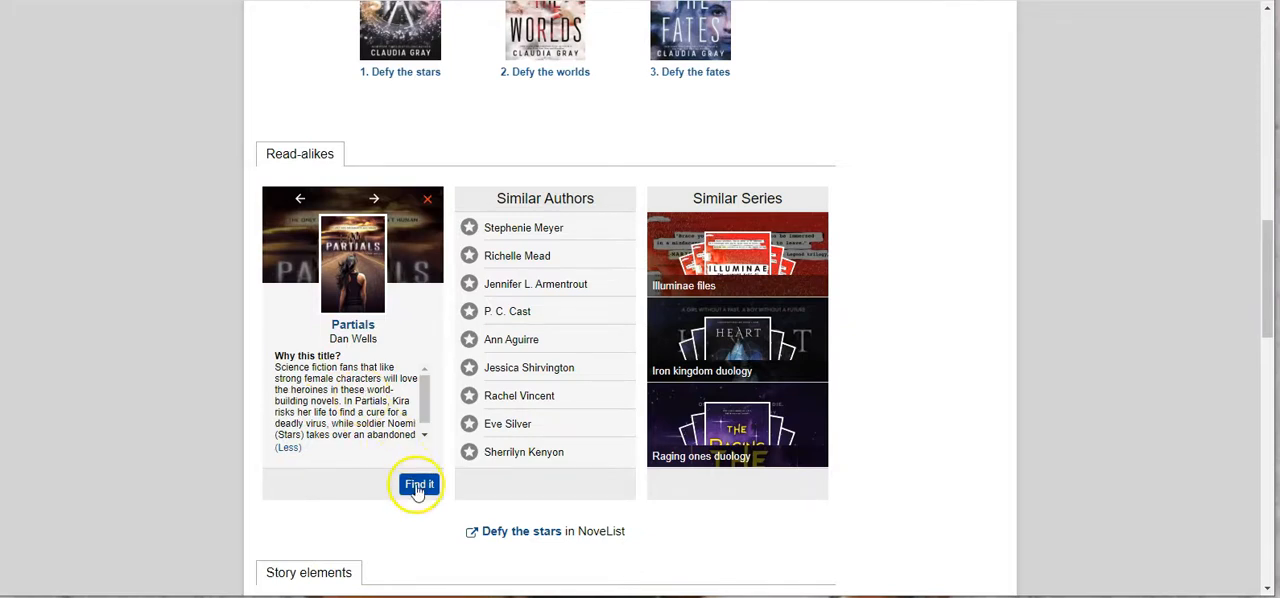
{"action": "left_click", "coordinate": [418, 485]}
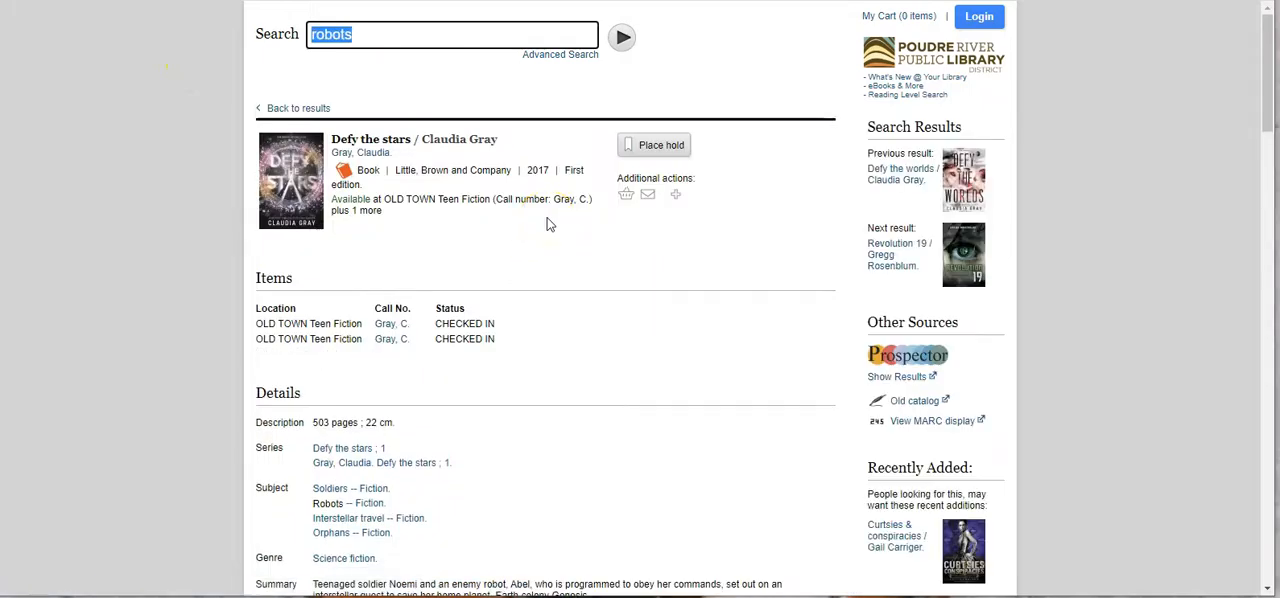
{"action": "scroll", "scroll_direction": "down", "scroll_amount": 3}
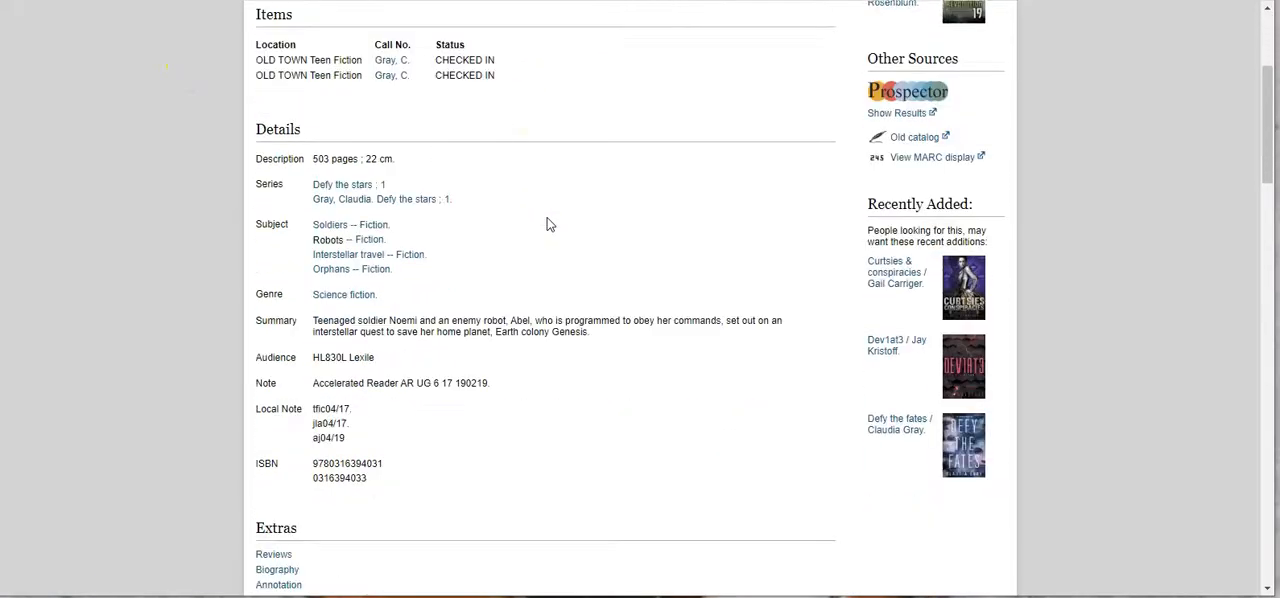
{"action": "scroll", "scroll_direction": "down", "scroll_amount": 3}
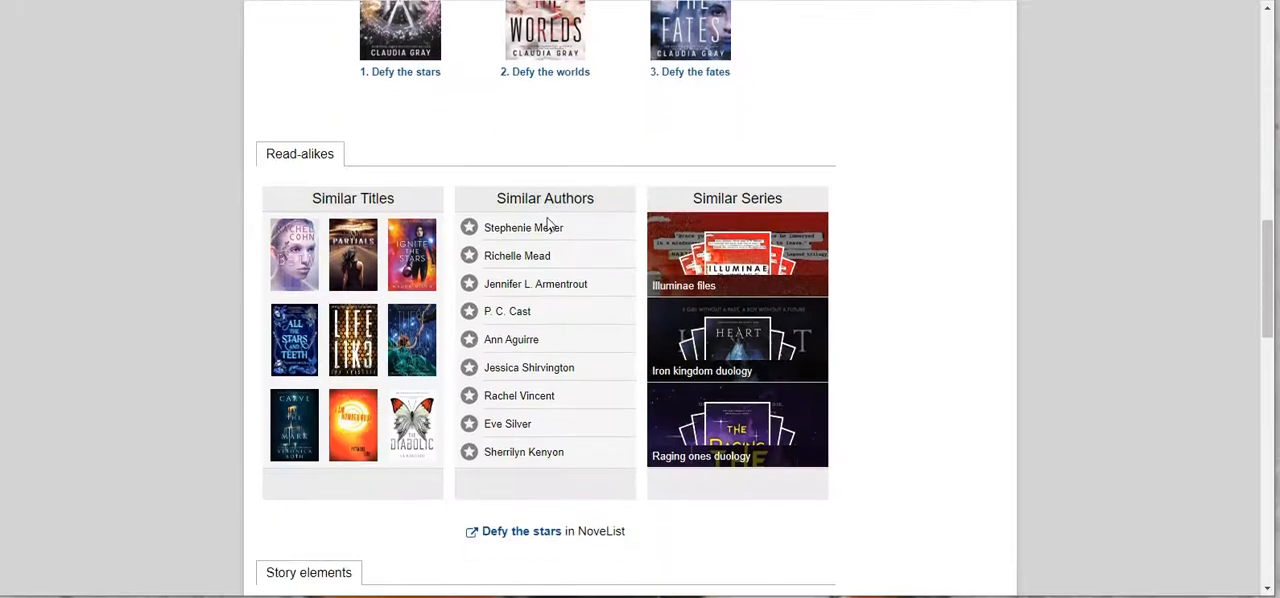
{"action": "left_click", "coordinate": [523, 227]}
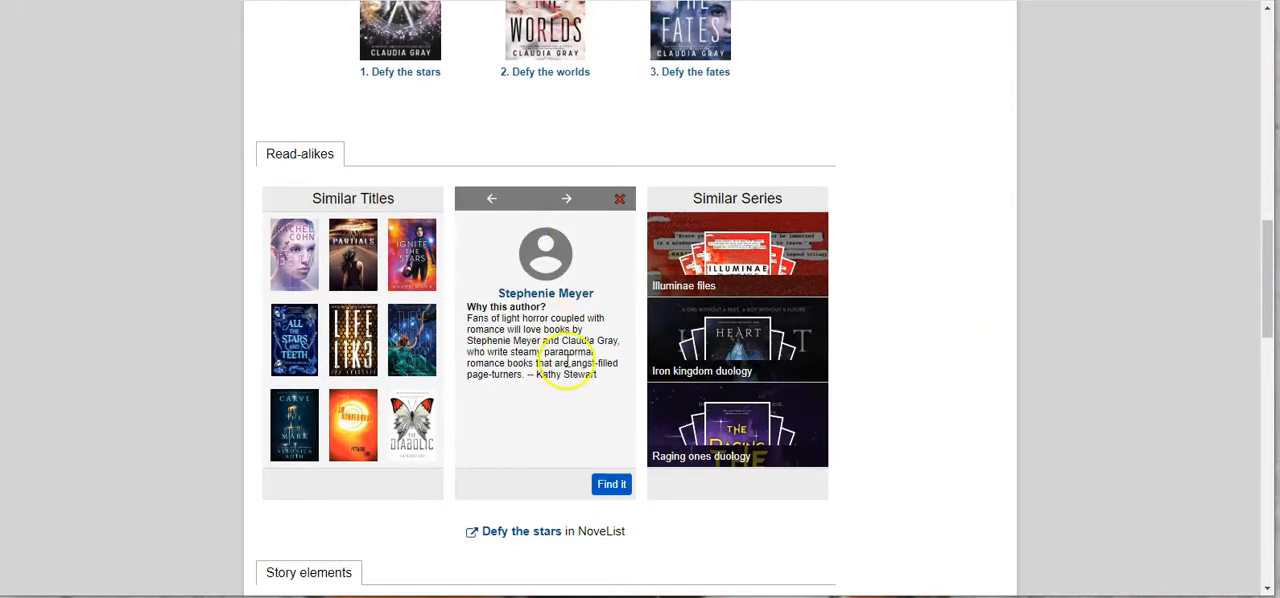
{"action": "mouse_move", "coordinate": [639, 172]}
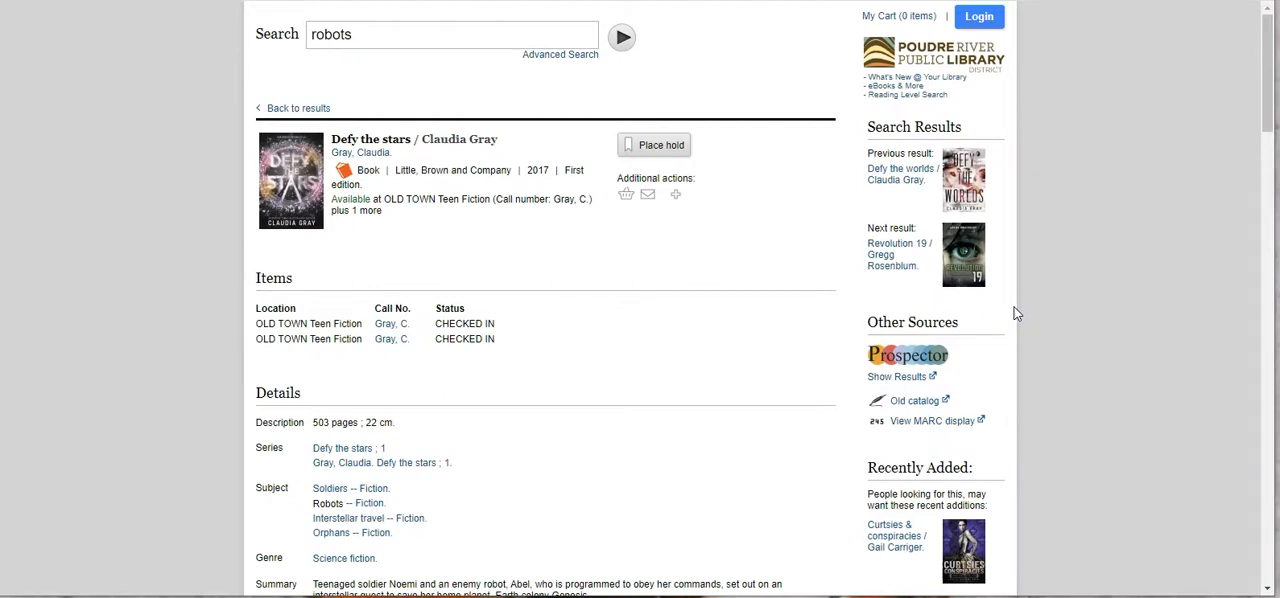
{"action": "scroll", "scroll_direction": "down", "scroll_amount": 3}
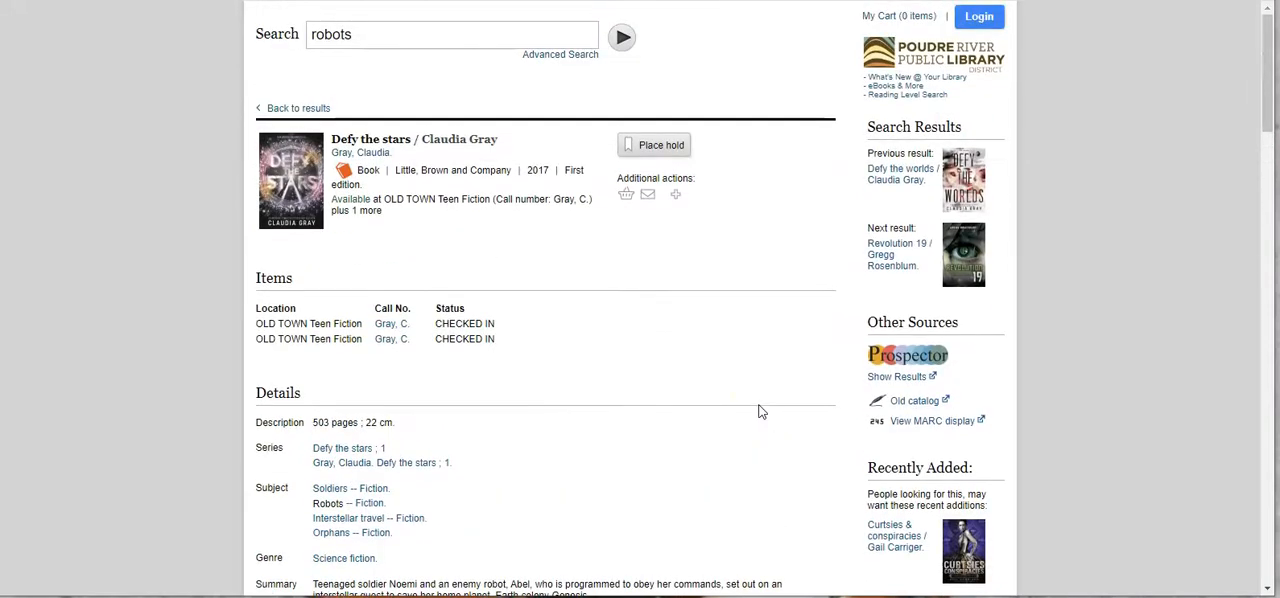
{"action": "mouse_move", "coordinate": [759, 412]}
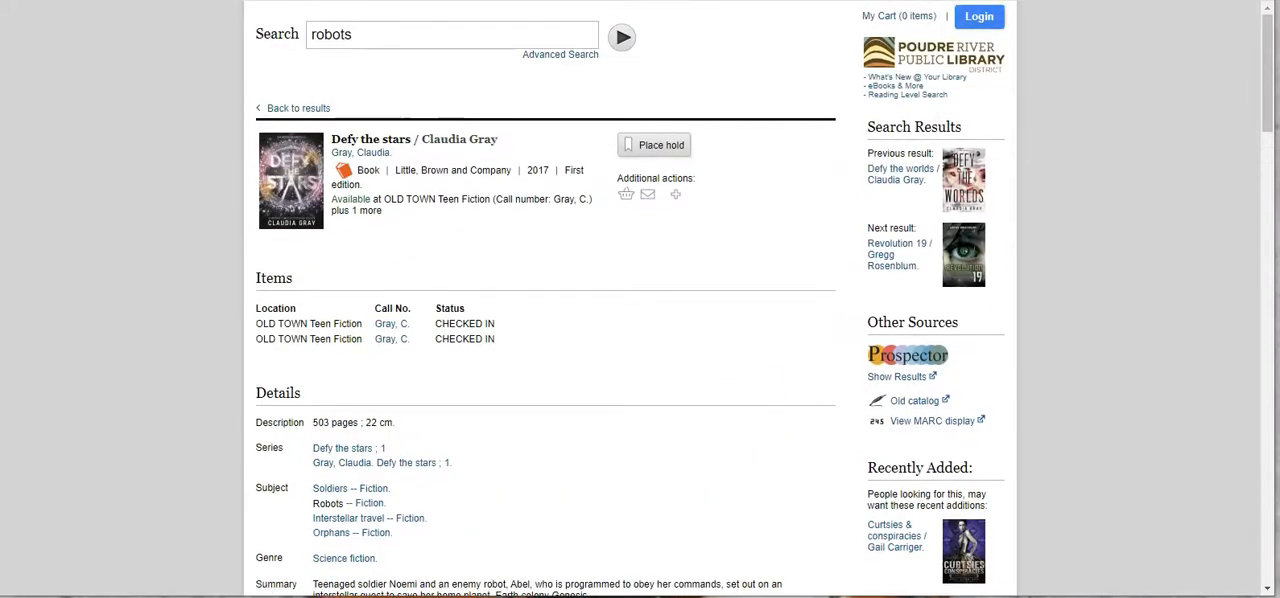